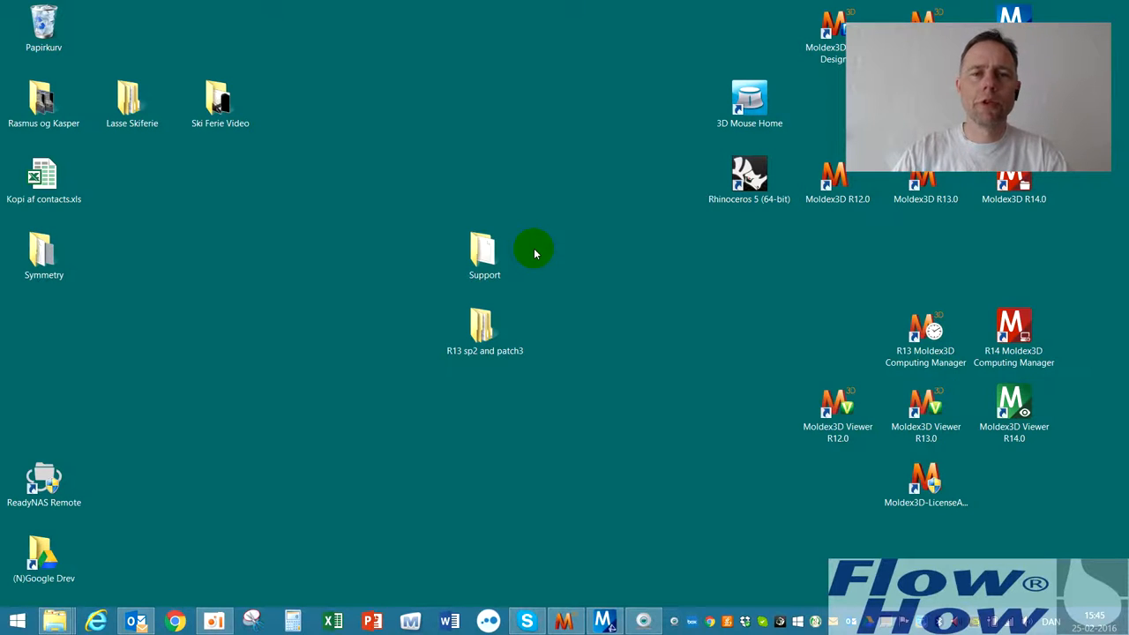
# Launch Rhinoceros 5 from the desktop to open the weldline model
pyautogui.click(484, 255)
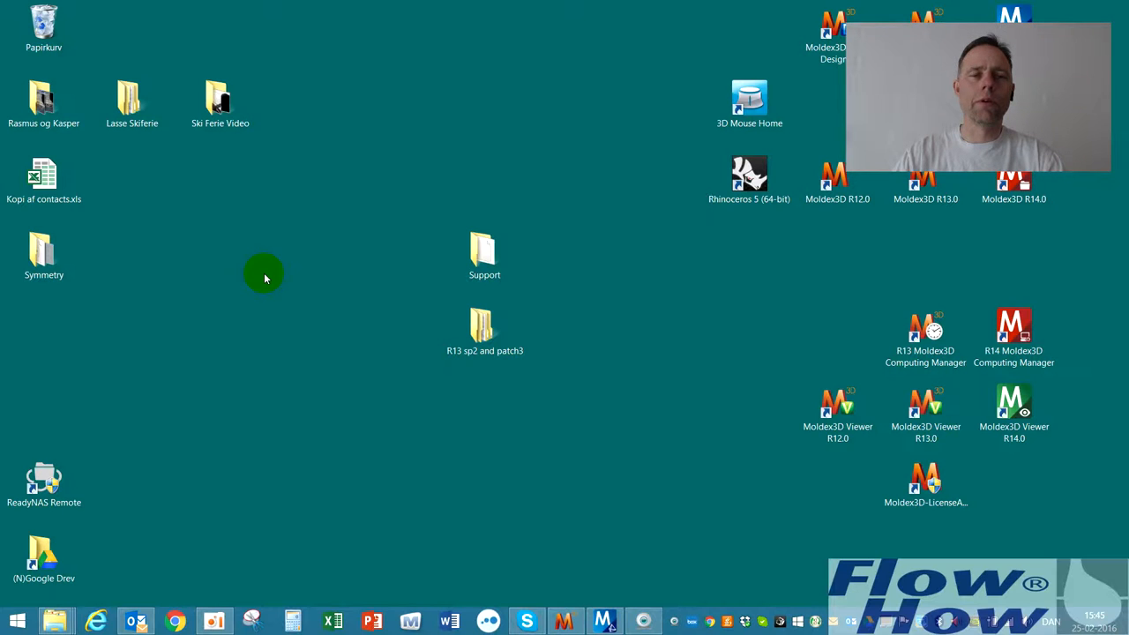
pyautogui.moveTo(155, 317)
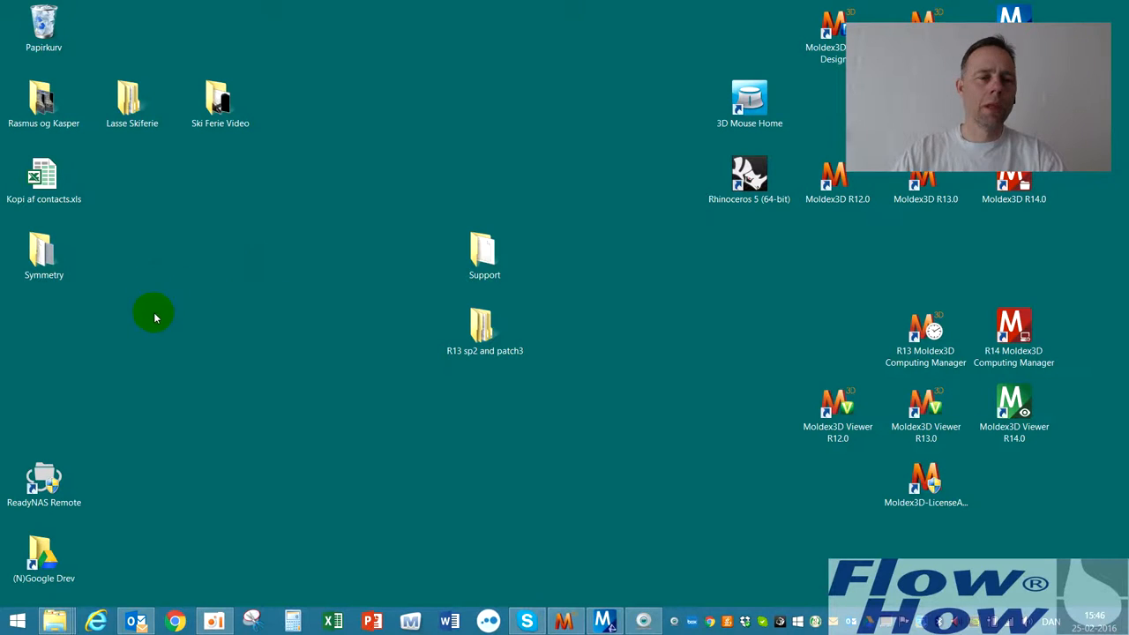
pyautogui.moveTo(233, 353)
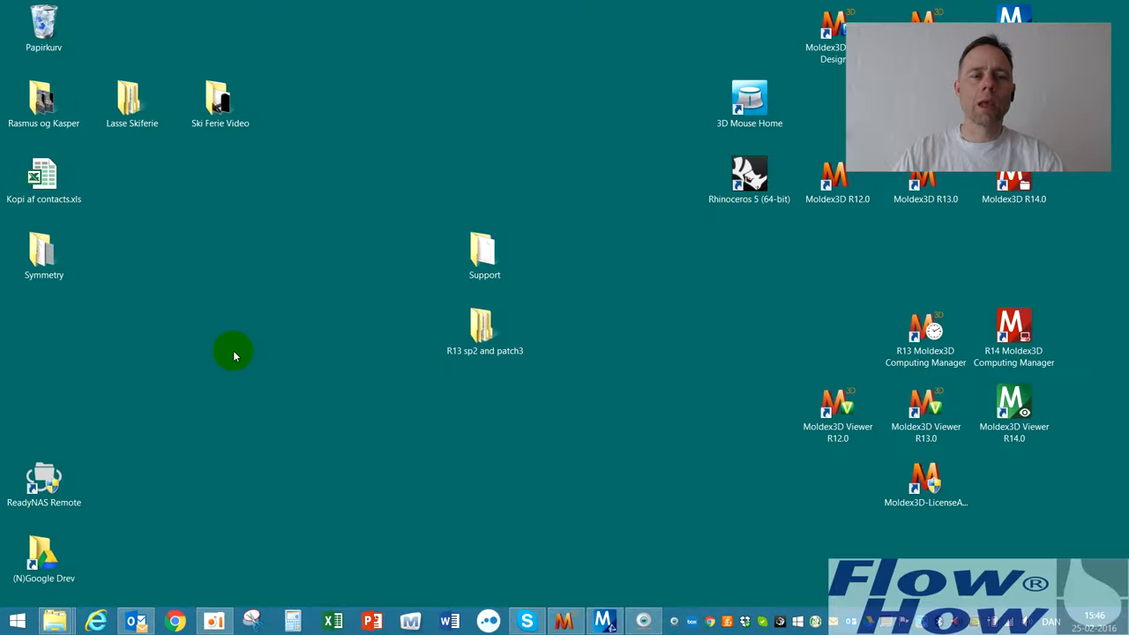
pyautogui.moveTo(572, 547)
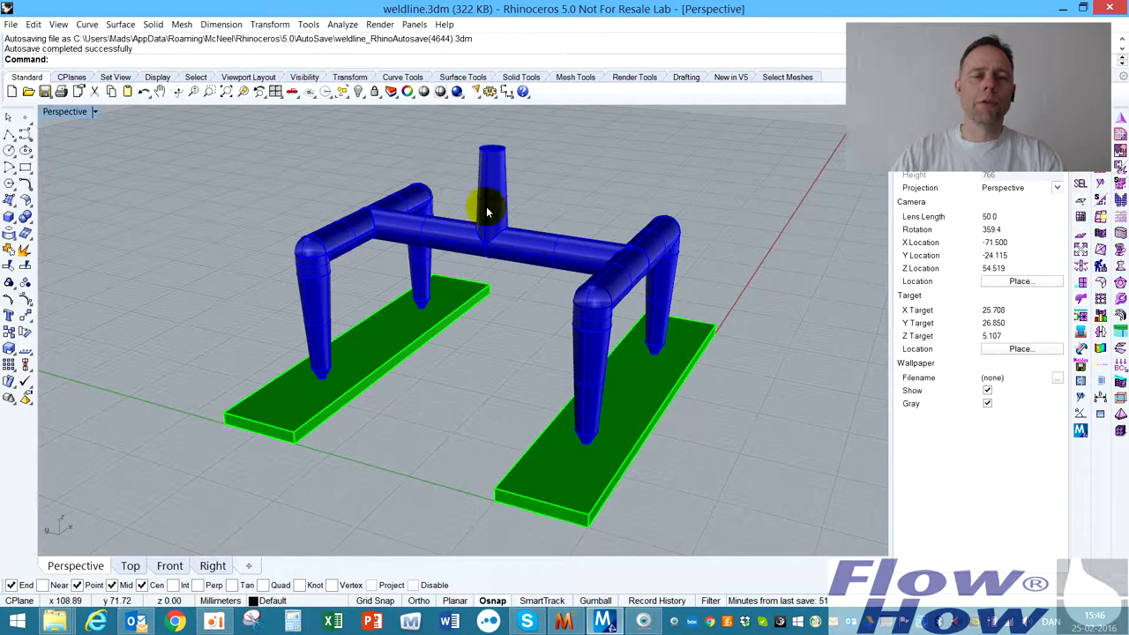
# Orbit the full weldline model to view the plates side-on and from above
pyautogui.moveTo(486, 211); pyautogui.dragTo(679, 388)
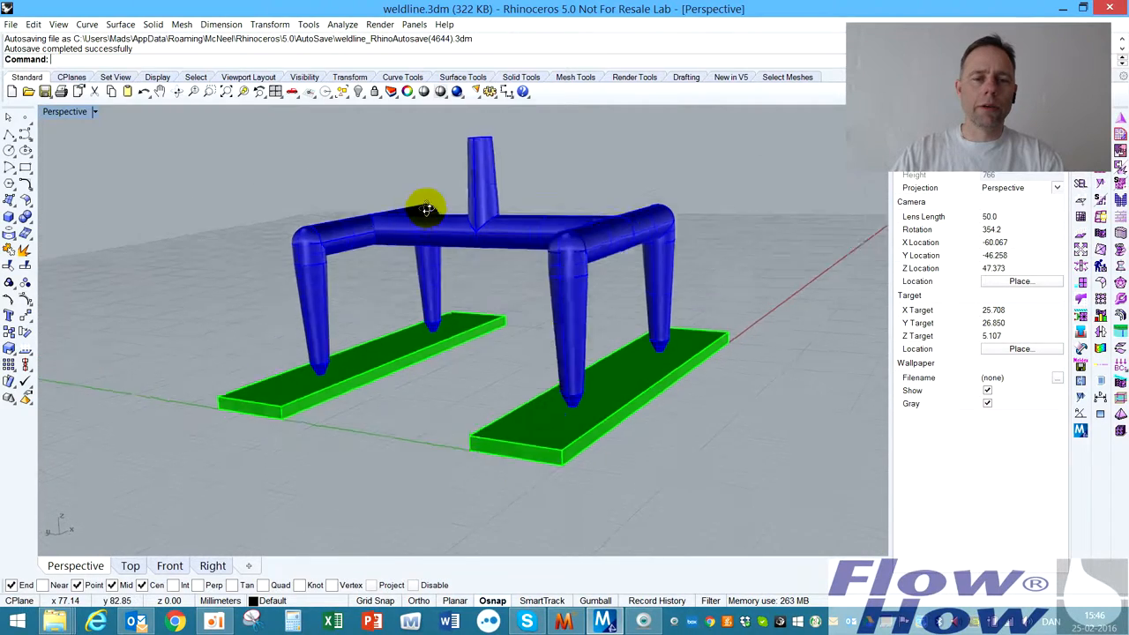
pyautogui.moveTo(427, 212); pyautogui.dragTo(512, 150)
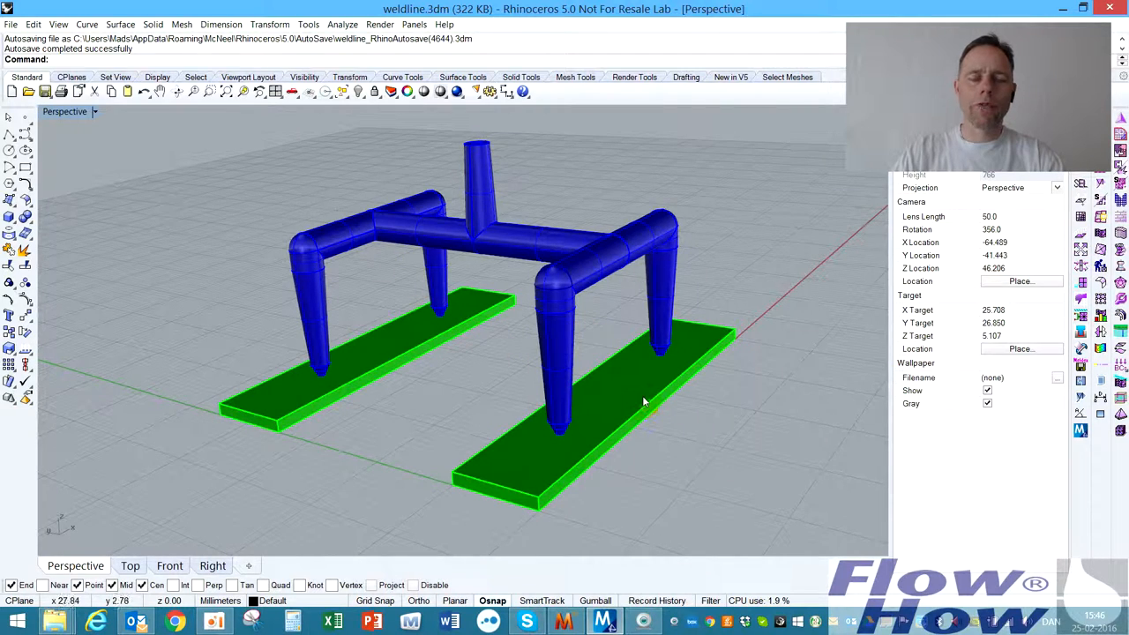
pyautogui.moveTo(644, 402); pyautogui.dragTo(650, 424)
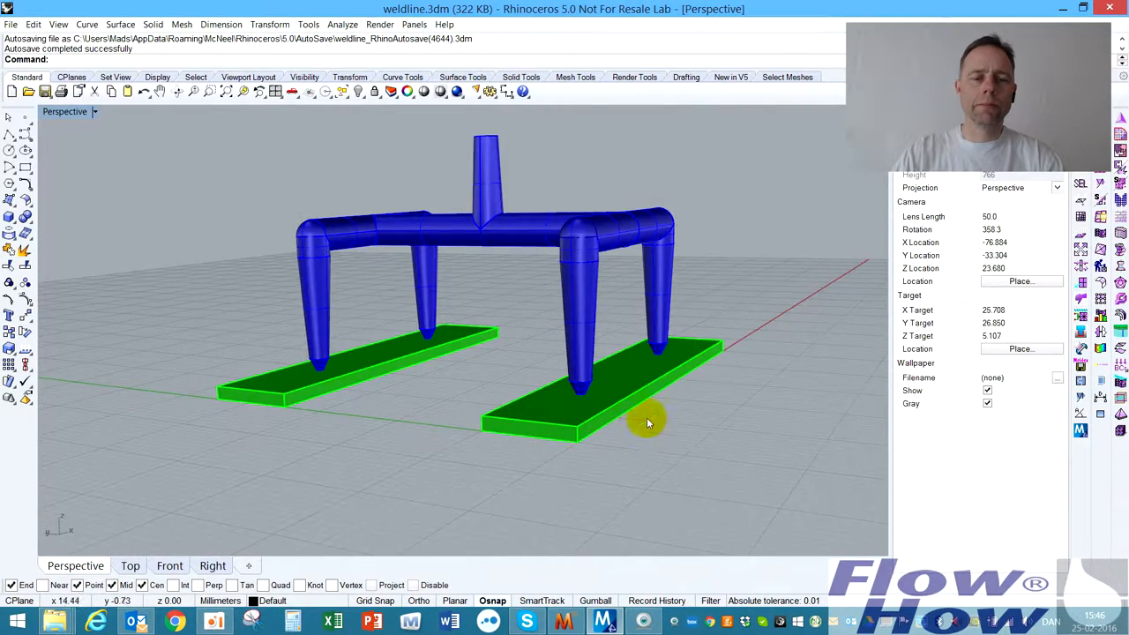
pyautogui.moveTo(649, 424); pyautogui.dragTo(549, 196)
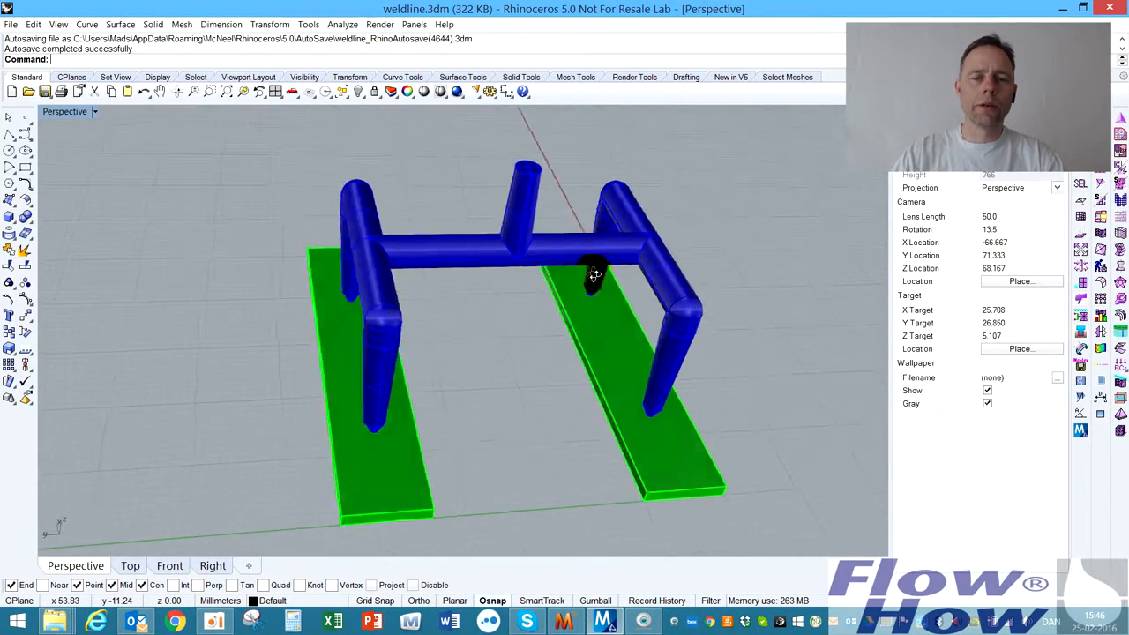
pyautogui.moveTo(596, 273); pyautogui.dragTo(468, 247)
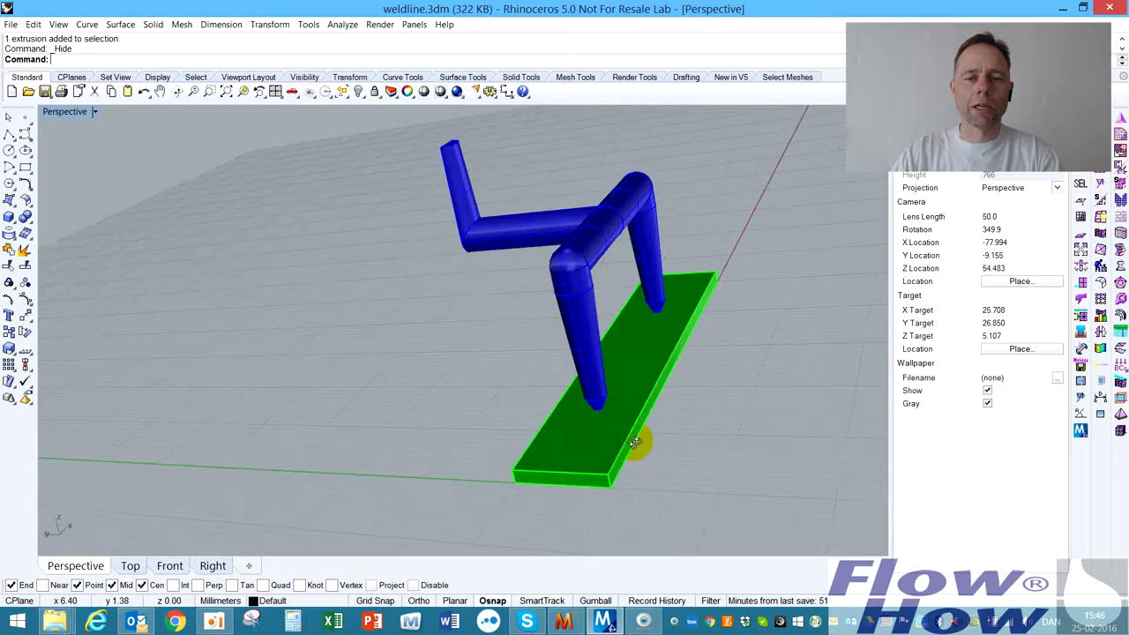
# Inspect the remaining half model and halved sprue from several angles, then minimise Rhino
pyautogui.moveTo(633, 445); pyautogui.dragTo(664, 431)
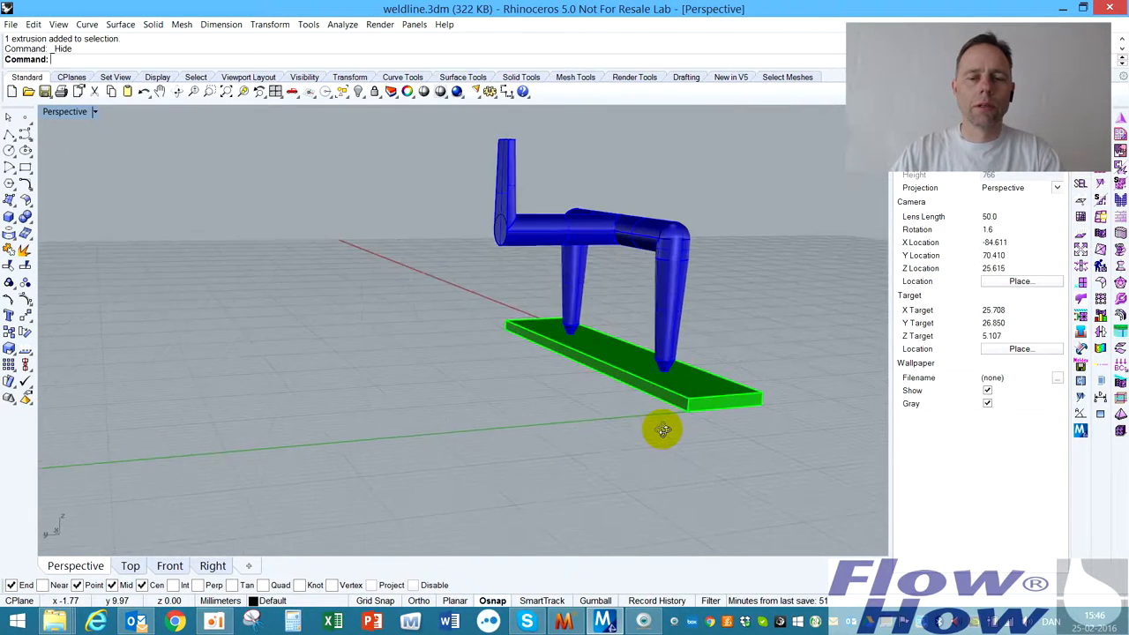
pyautogui.moveTo(663, 431); pyautogui.dragTo(643, 221)
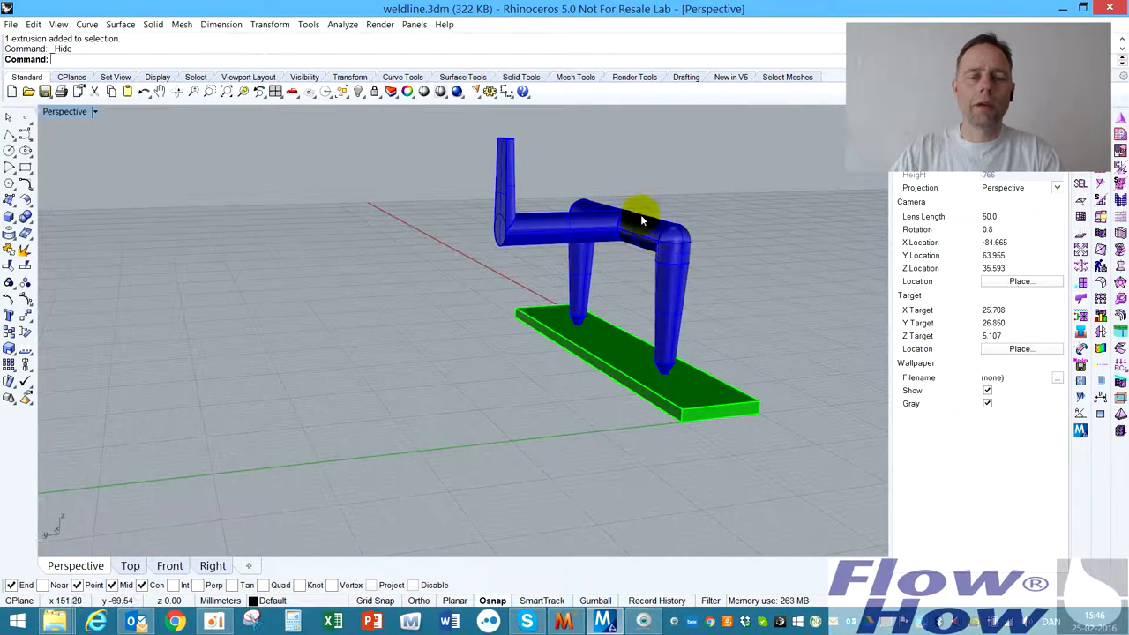
pyautogui.moveTo(497, 244)
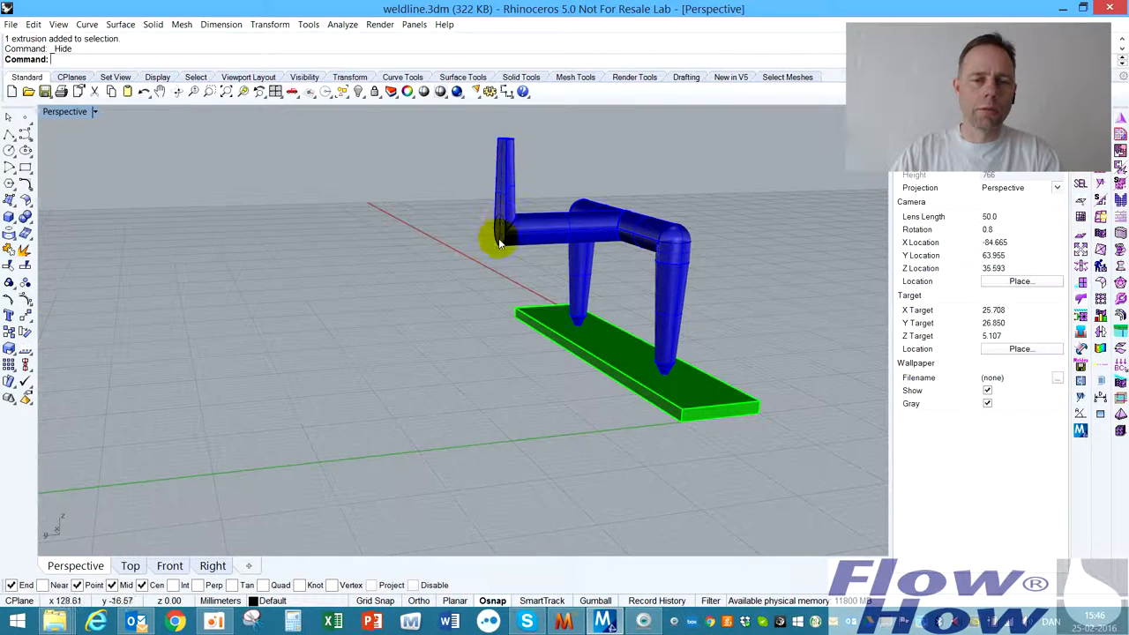
pyautogui.moveTo(498, 243); pyautogui.dragTo(508, 215)
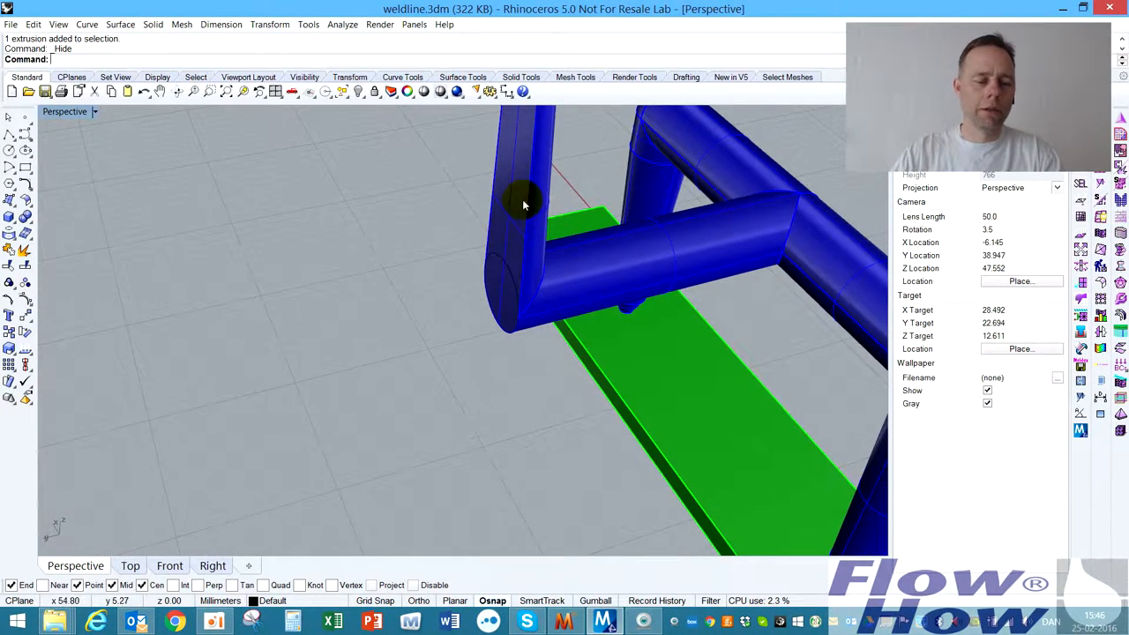
pyautogui.moveTo(522, 205); pyautogui.dragTo(519, 168)
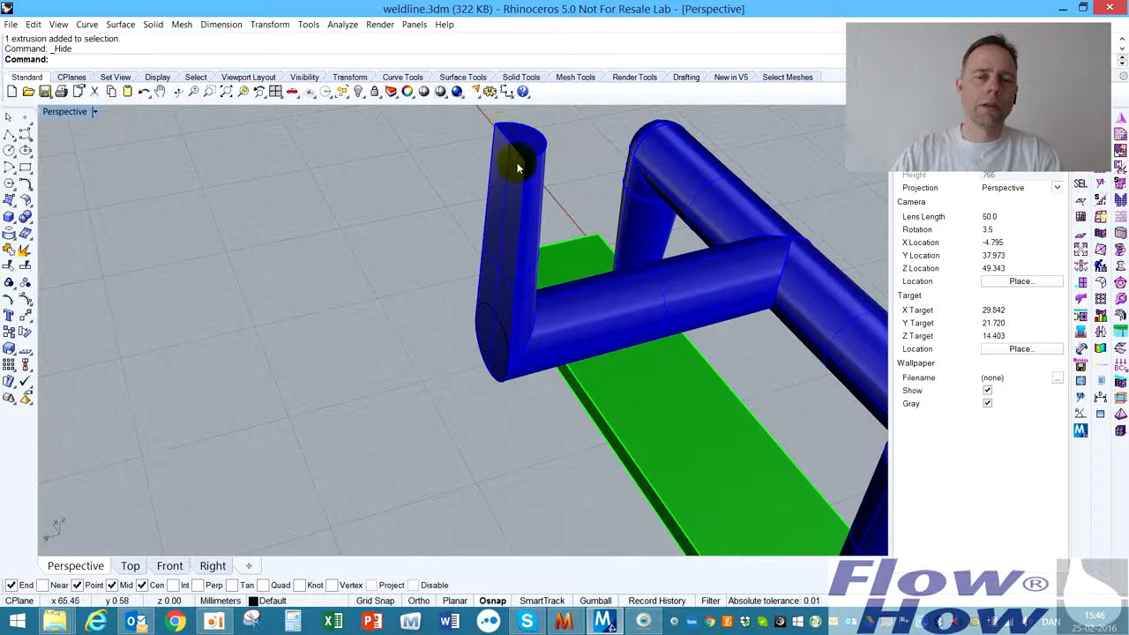
pyautogui.moveTo(579, 333)
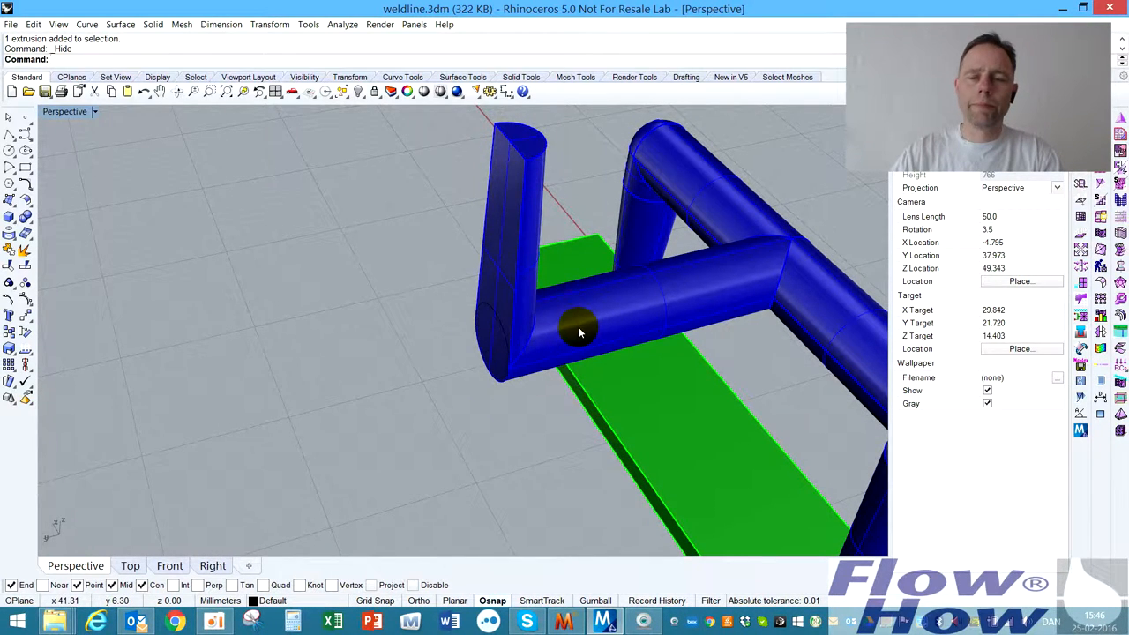
pyautogui.moveTo(581, 333); pyautogui.dragTo(286, 307)
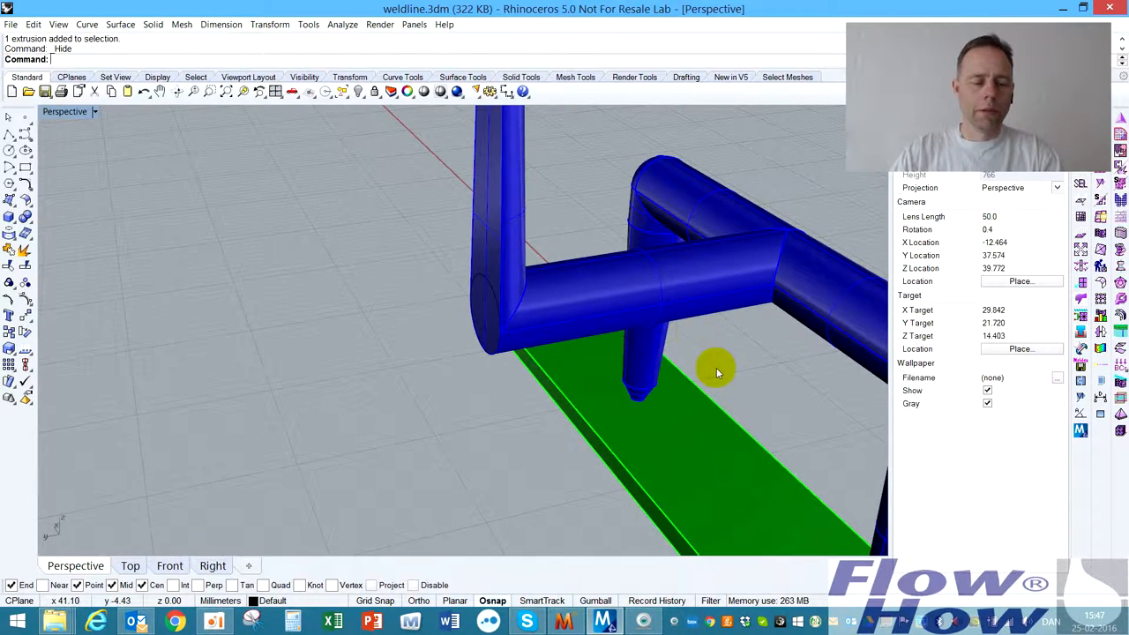
pyautogui.moveTo(714, 370); pyautogui.dragTo(621, 371)
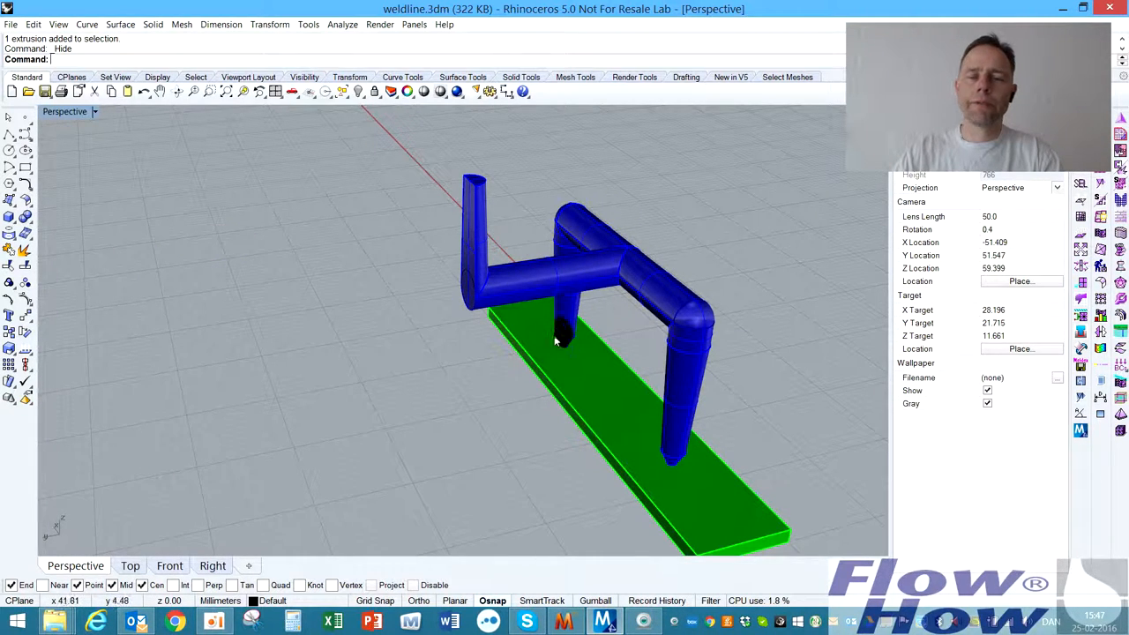
pyautogui.moveTo(556, 342); pyautogui.dragTo(713, 334)
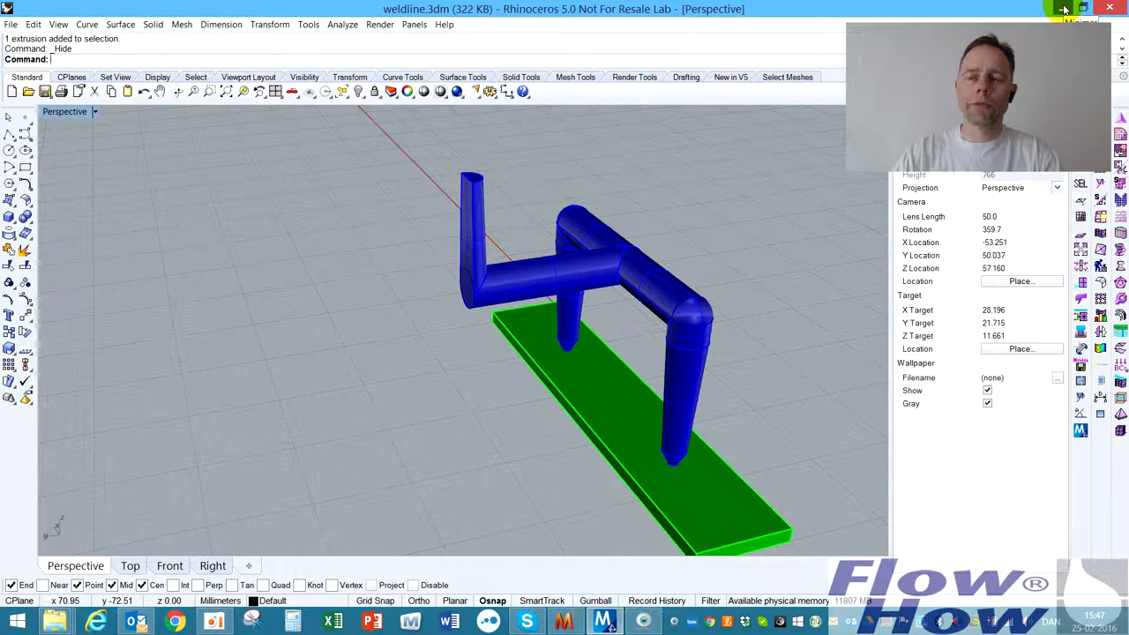
pyautogui.click(1059, 7)
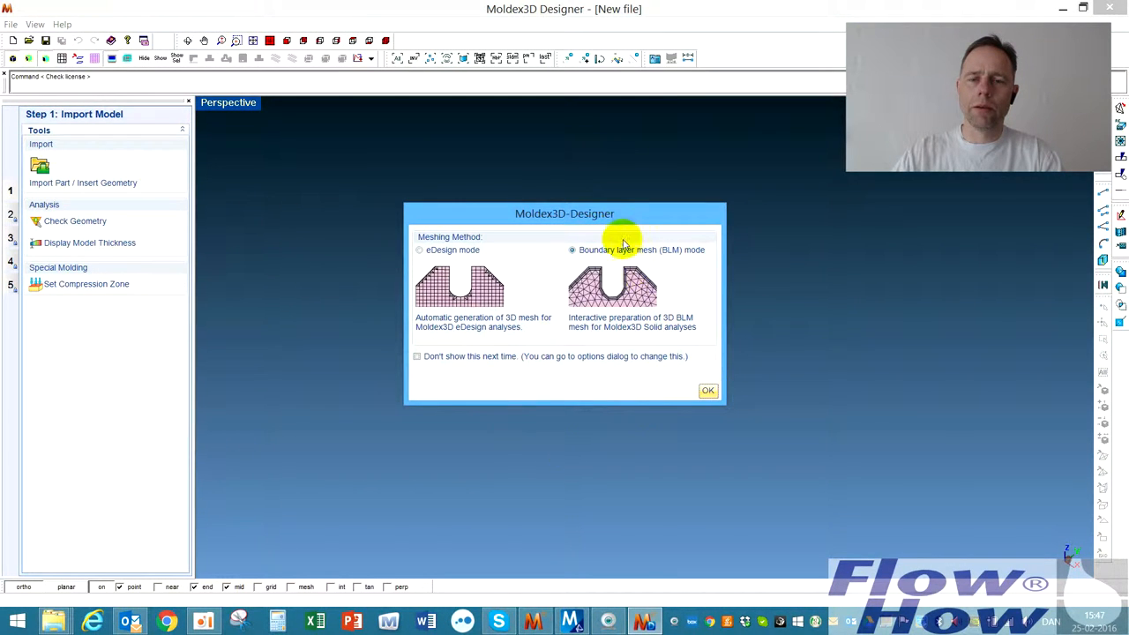
pyautogui.moveTo(758, 216)
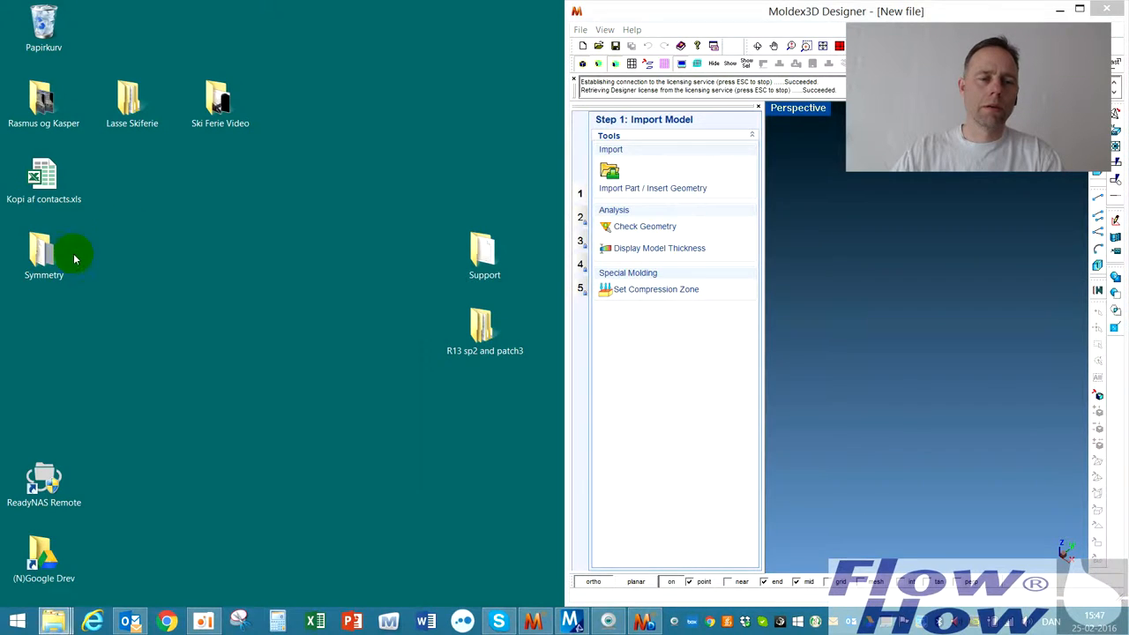
# Load Weldline_part.stp from the Symmetry folder into Designer as a new model
pyautogui.doubleClick(42, 256)
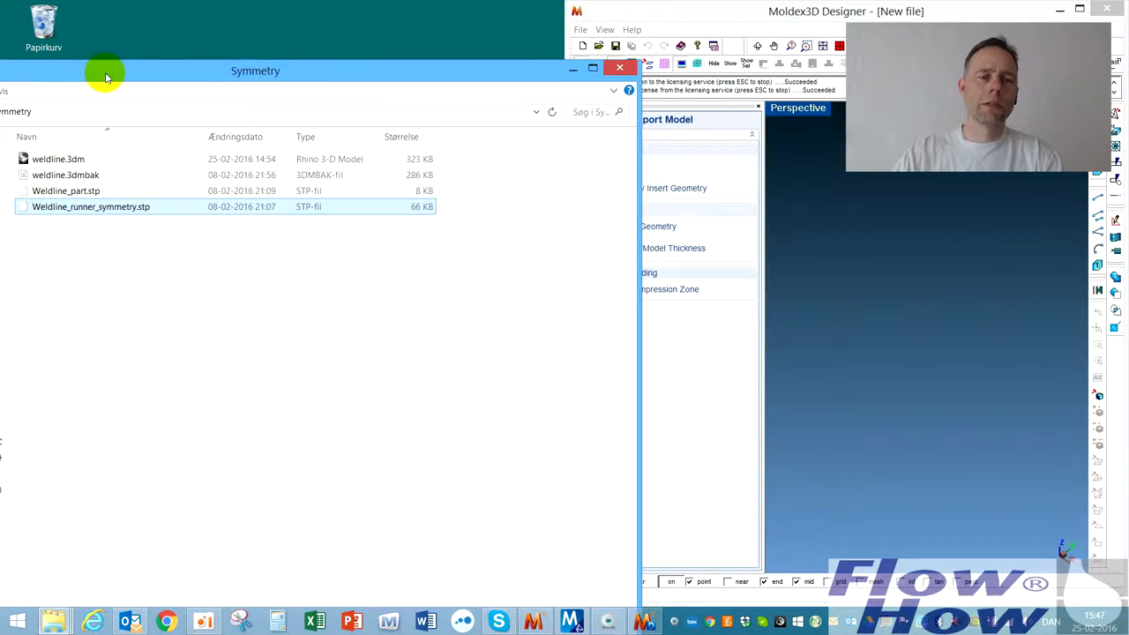
pyautogui.click(67, 191)
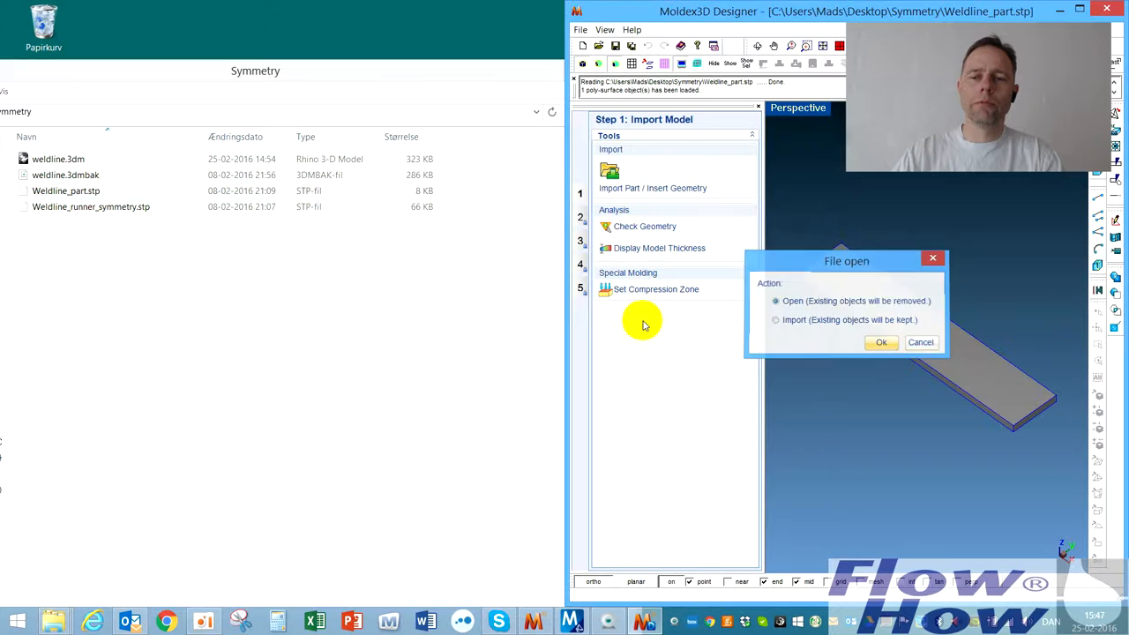
pyautogui.click(881, 343)
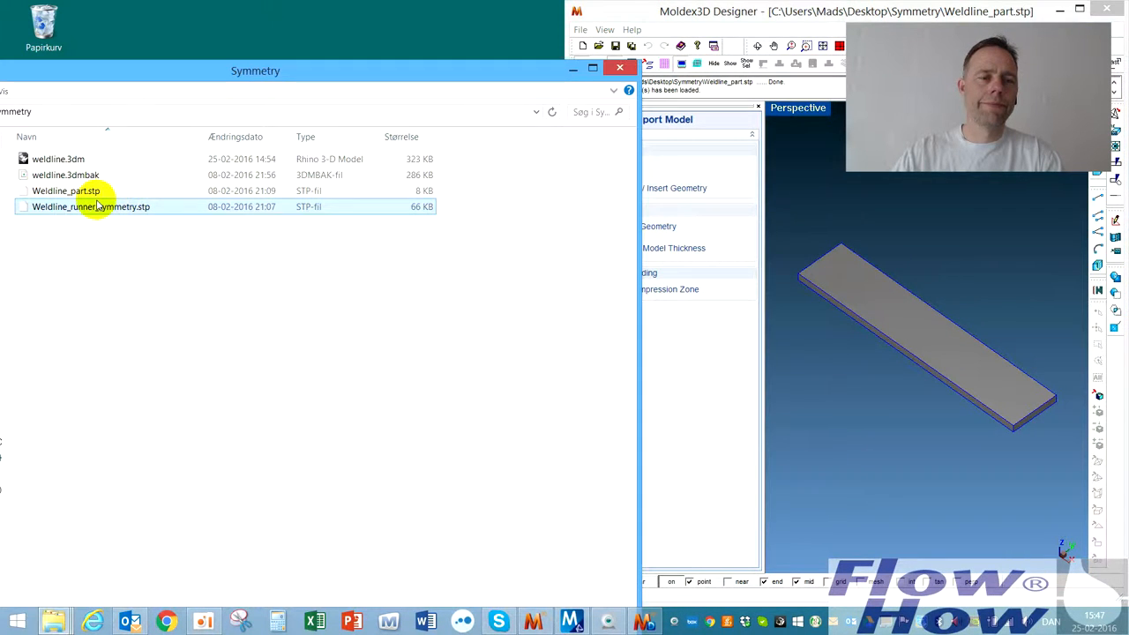
# Import Weldline_runner_symmetry.stp into the same scene, keeping the plate
pyautogui.doubleClick(92, 207)
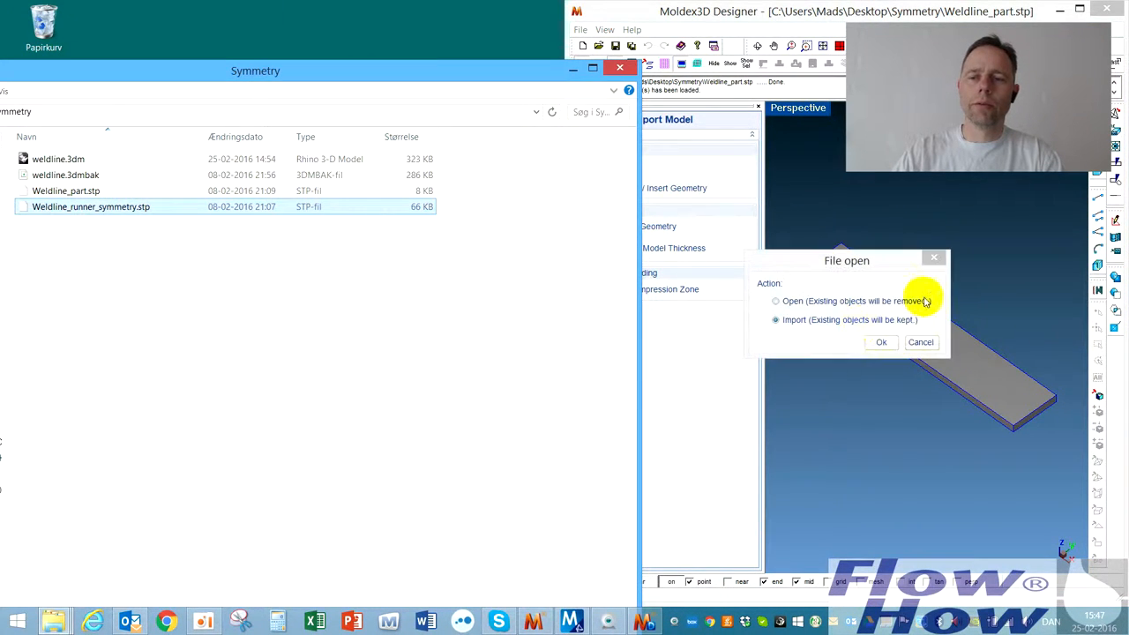
pyautogui.click(881, 342)
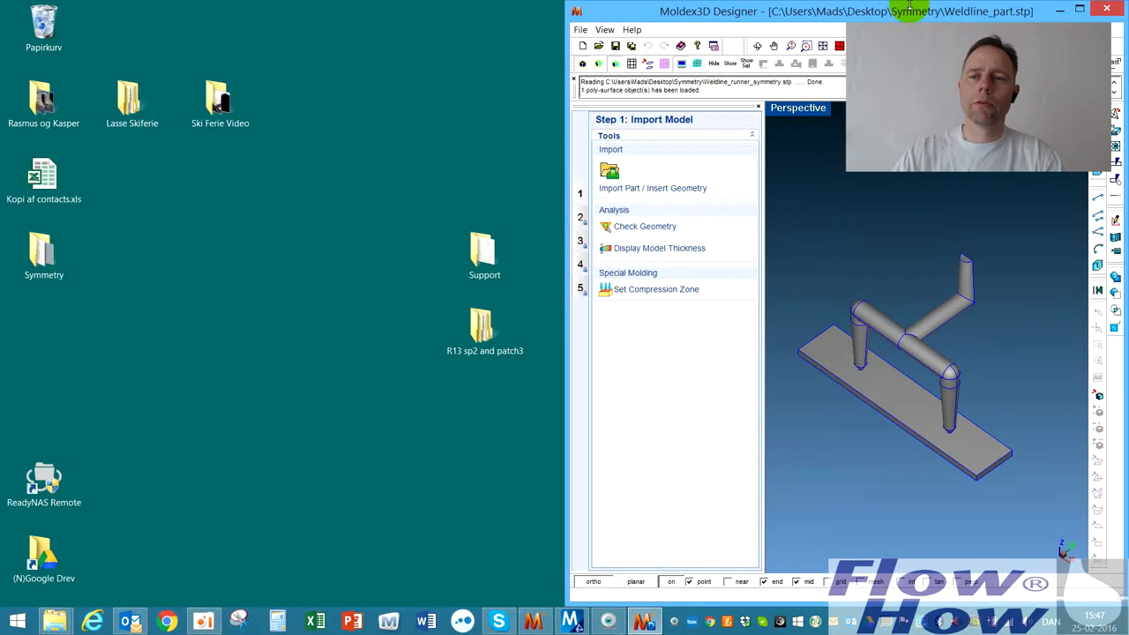
pyautogui.click(1080, 11)
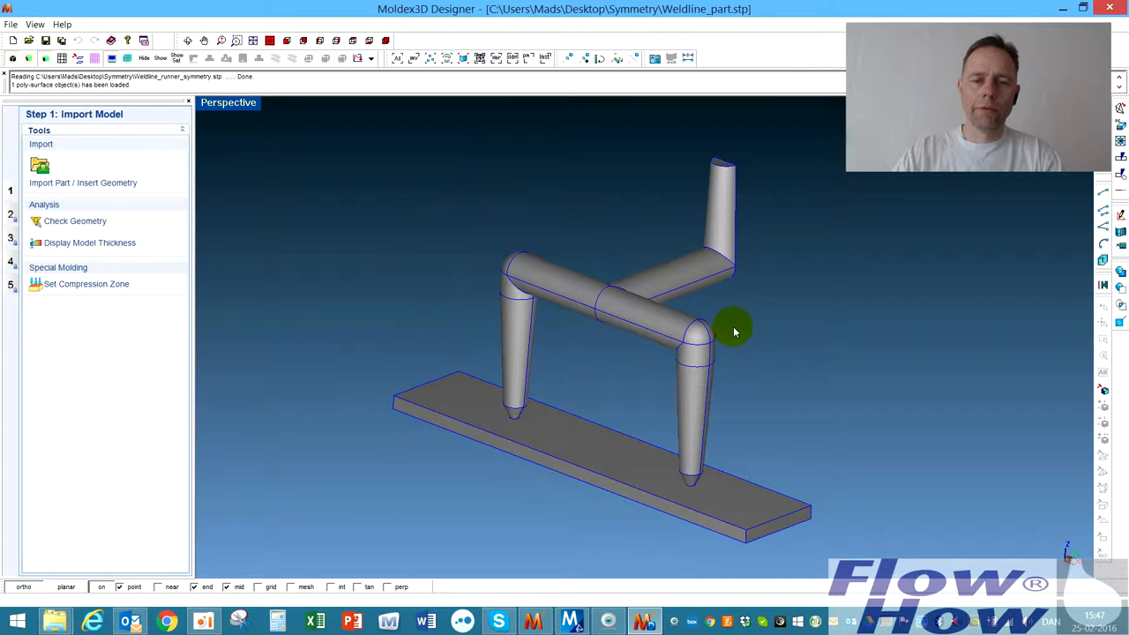
pyautogui.moveTo(494, 296)
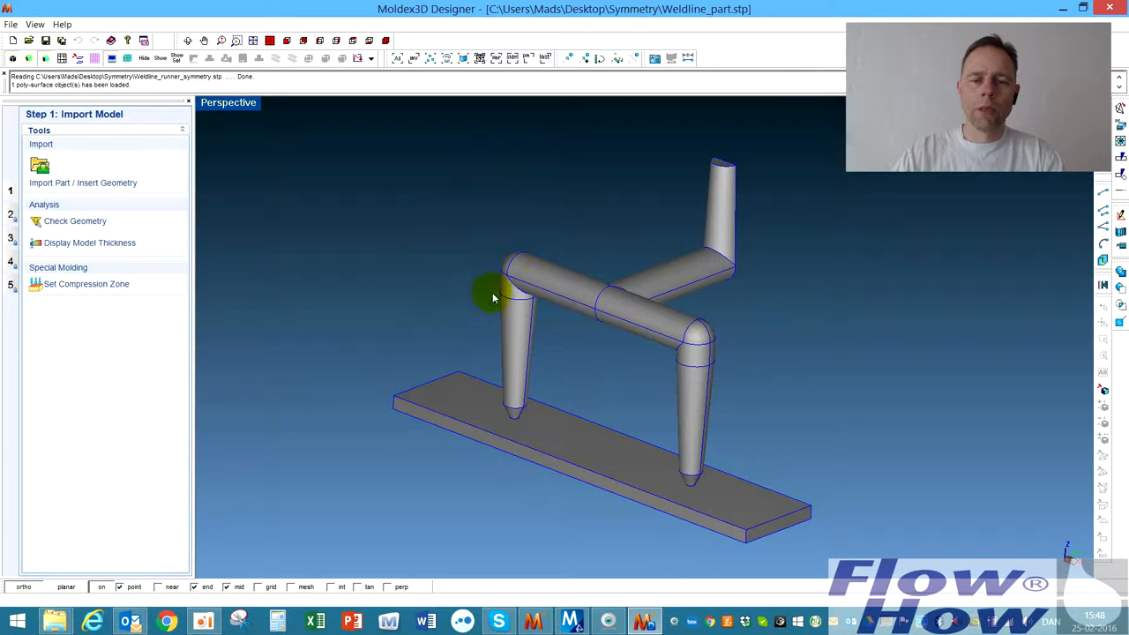
# Assign the Cold runner attribute to the runner tubes
pyautogui.click(618, 307)
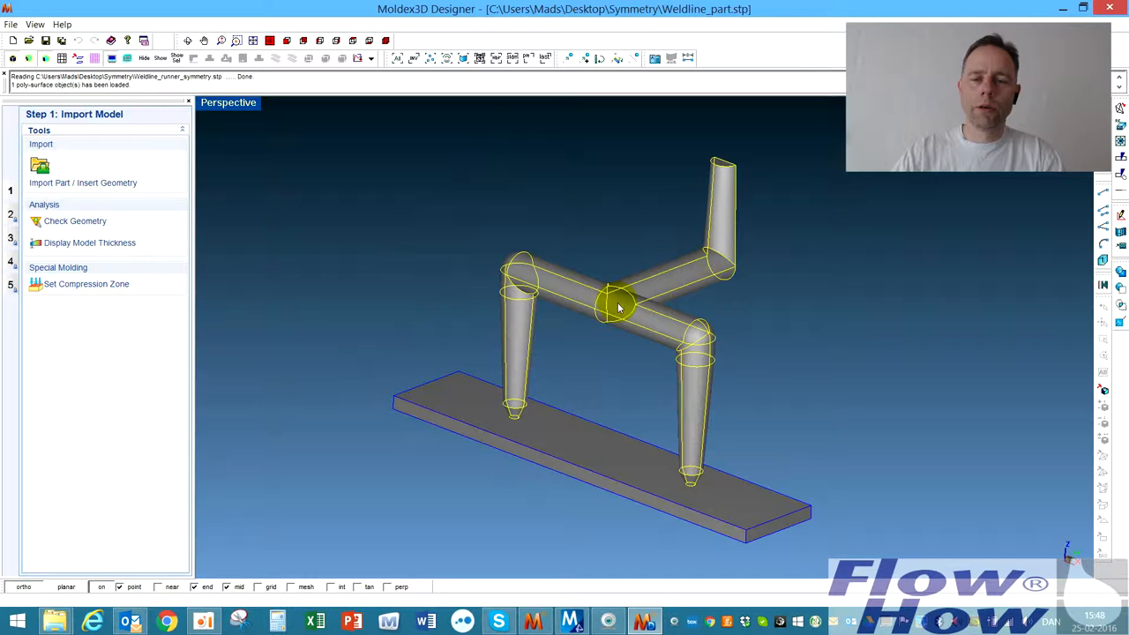
pyautogui.moveTo(617, 307); pyautogui.dragTo(685, 275)
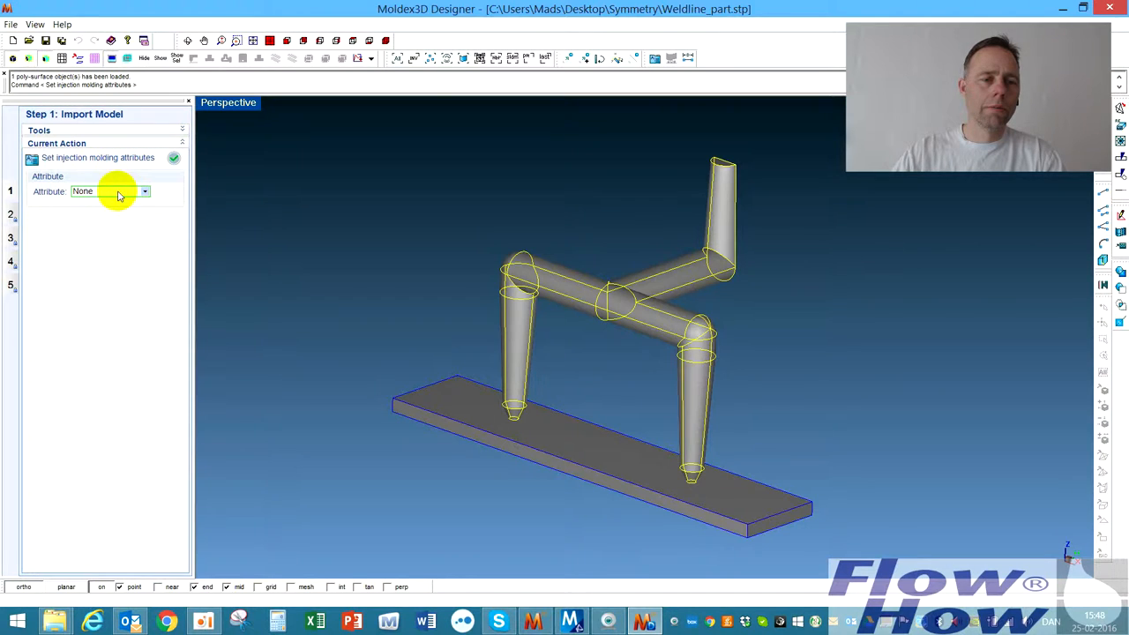
pyautogui.click(145, 191)
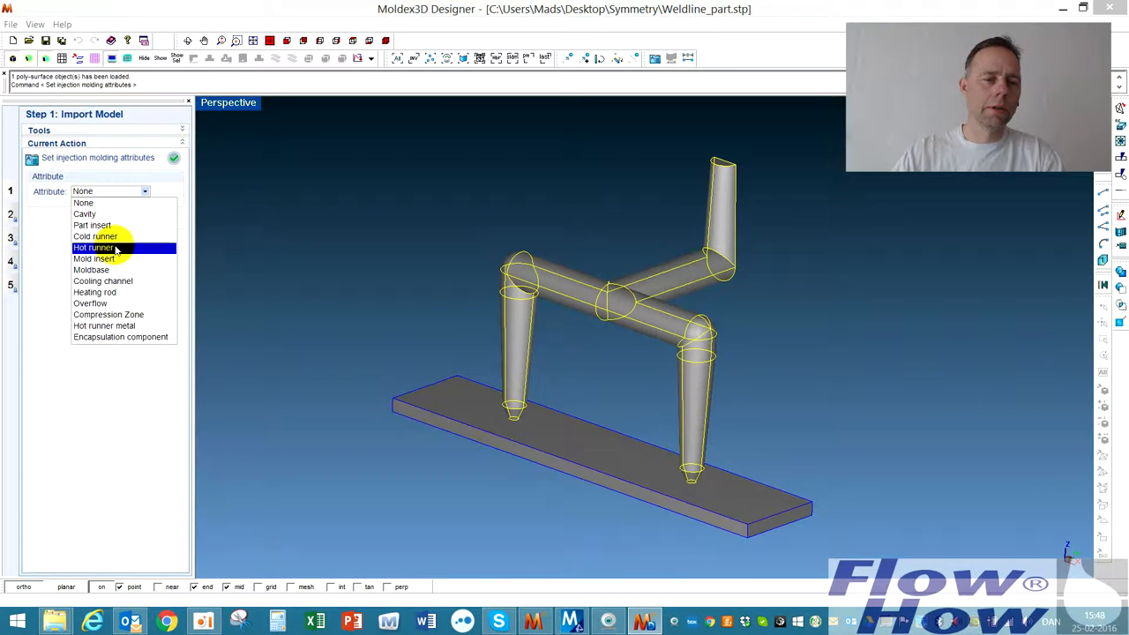
pyautogui.click(95, 236)
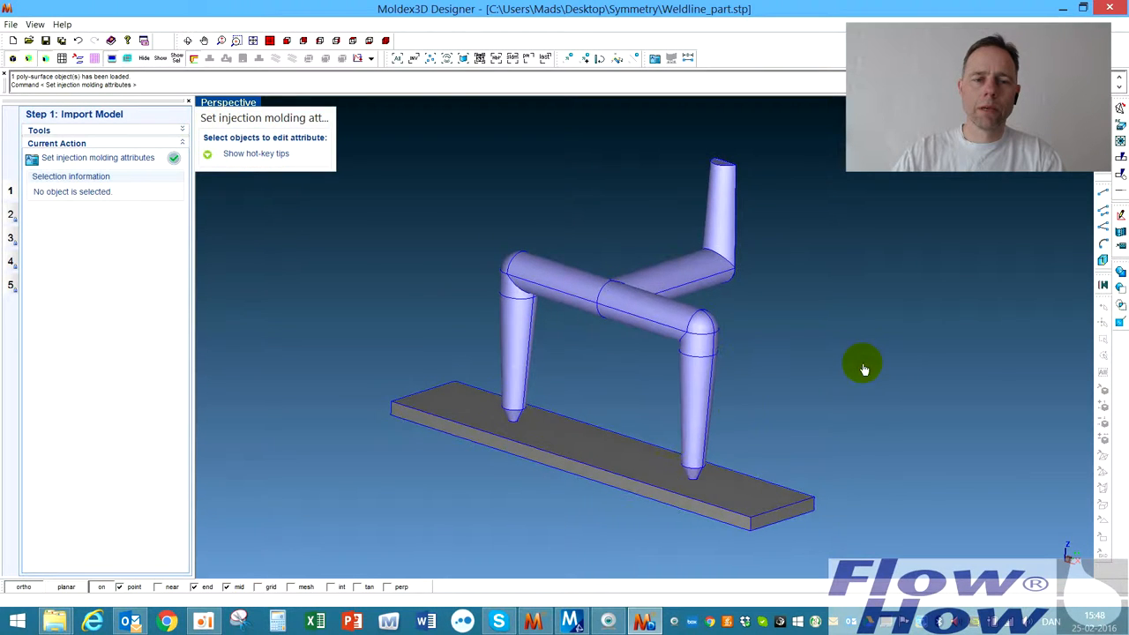
# Assign the Cavity attribute to the flat plate
pyautogui.click(600, 441)
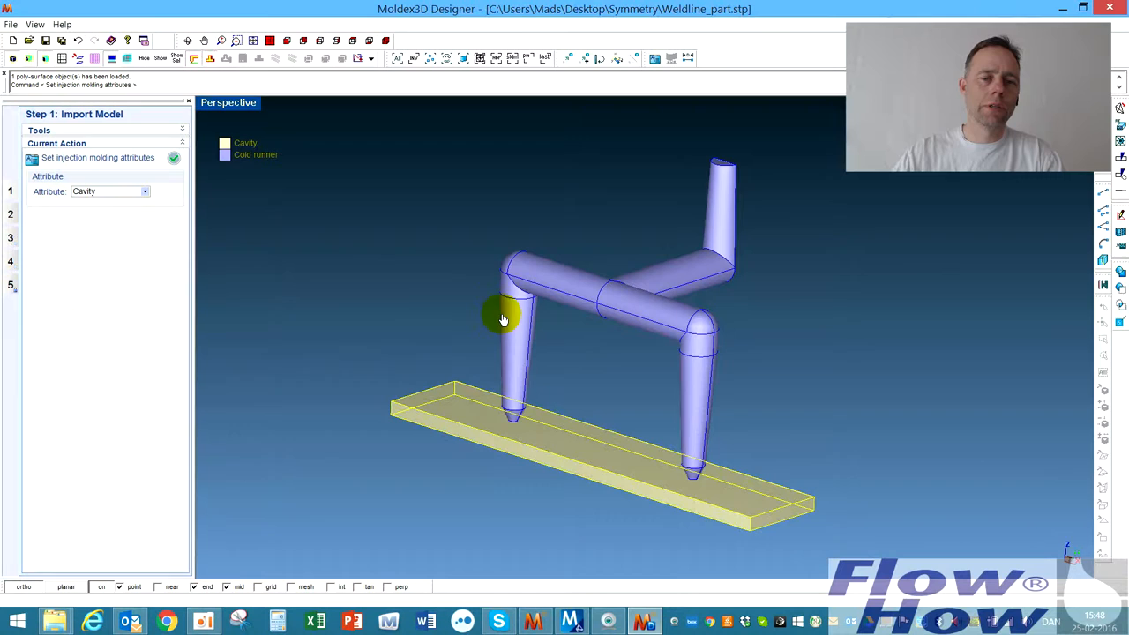
pyautogui.moveTo(503, 320); pyautogui.dragTo(891, 421)
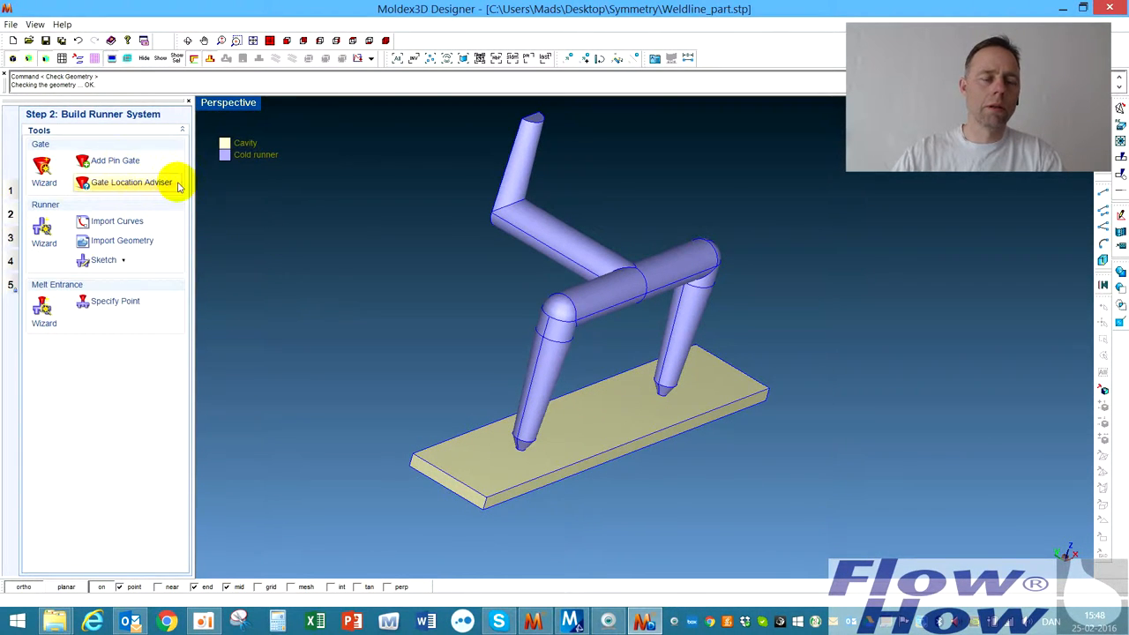
pyautogui.moveTo(114, 161)
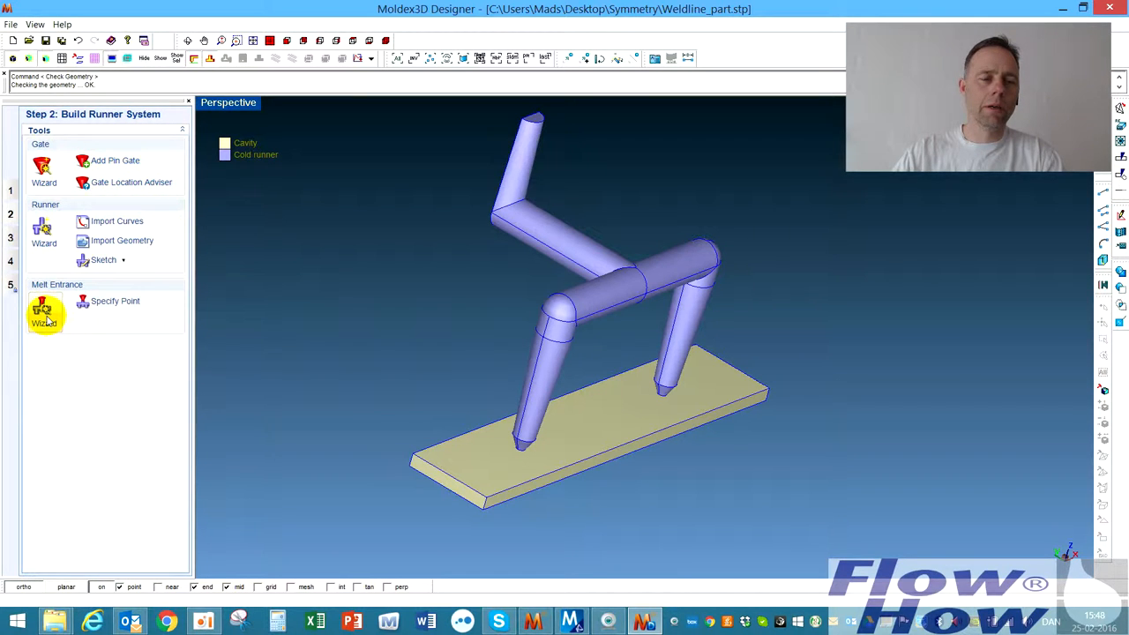
# Run the Melt Entrance Wizard to auto-create the melt entrance on the sprue top
pyautogui.click(42, 309)
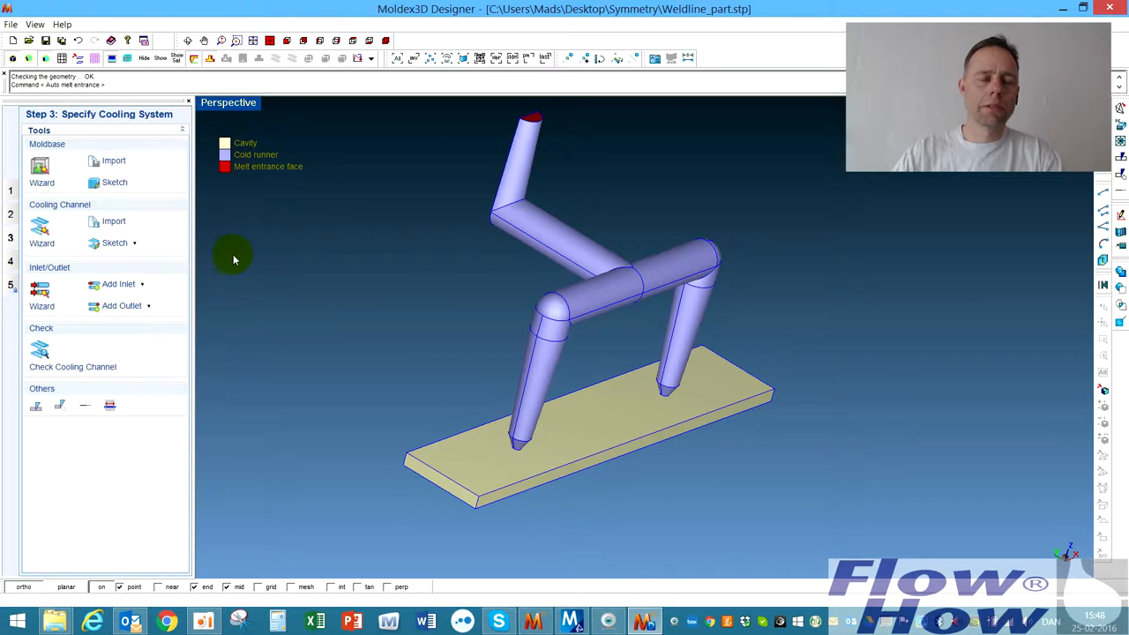
# Inspect the model from several angles and advance to Step 4: Generate Solid Mesh
pyautogui.moveTo(233, 257); pyautogui.dragTo(642, 244)
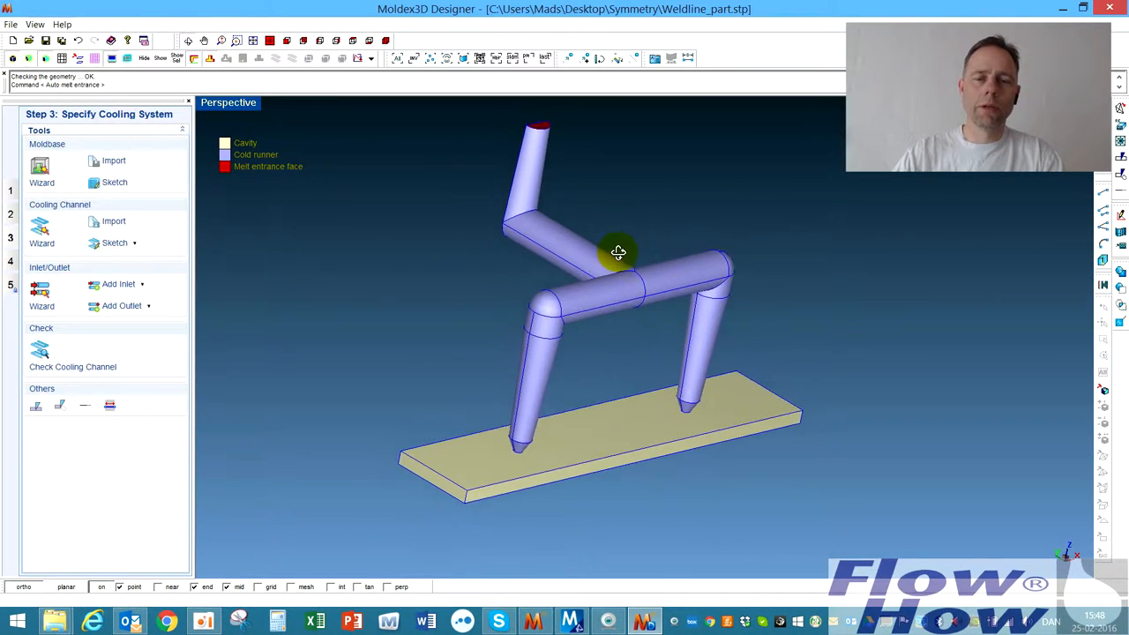
pyautogui.moveTo(618, 253); pyautogui.dragTo(847, 321)
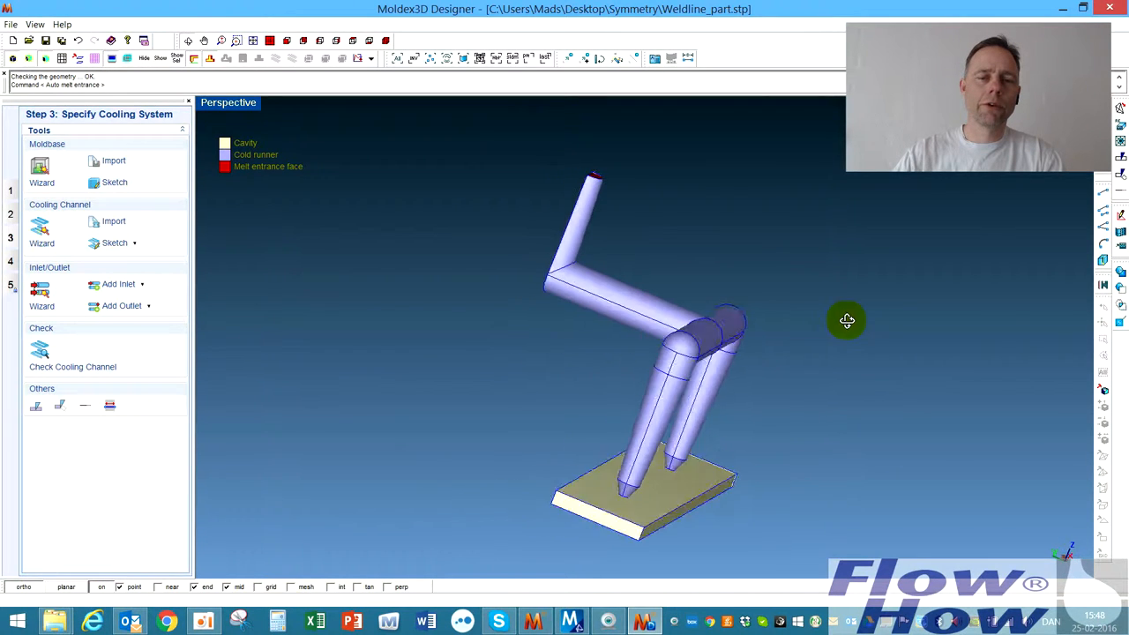
pyautogui.moveTo(847, 321); pyautogui.dragTo(644, 342)
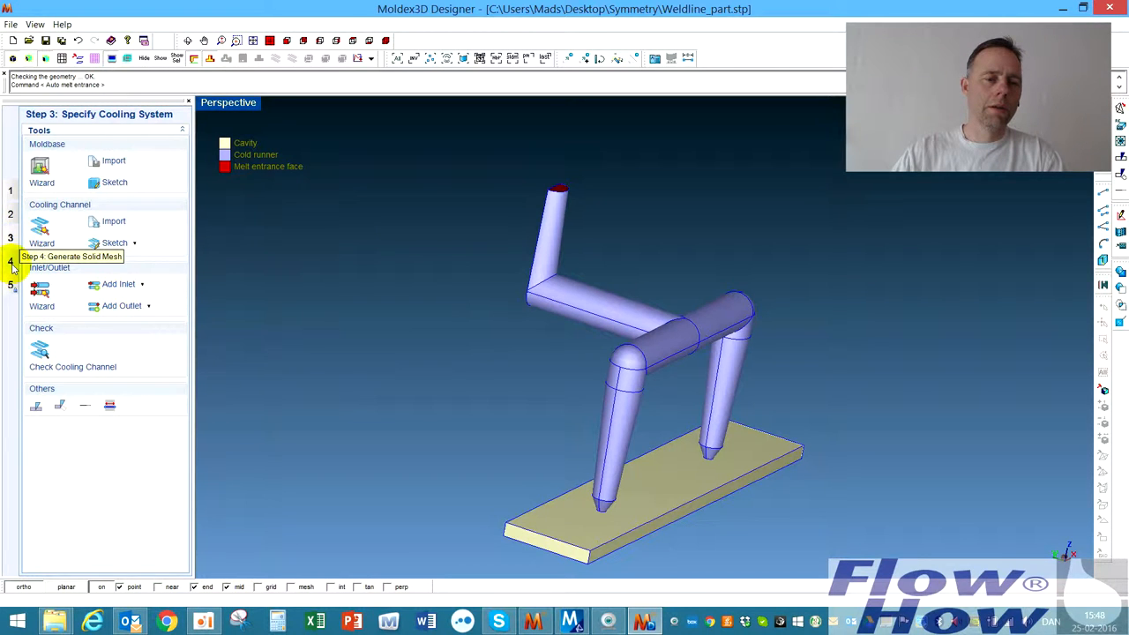
pyautogui.click(10, 261)
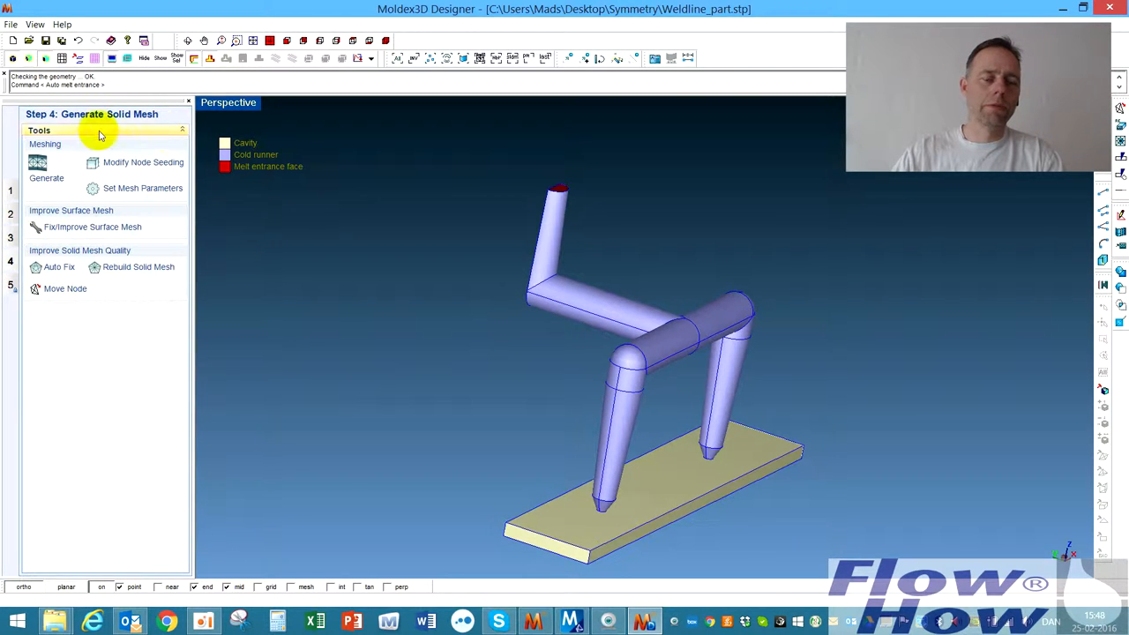
# Leave Modify Node Seeding unchanged and bring up the Generate BLM options
pyautogui.click(143, 162)
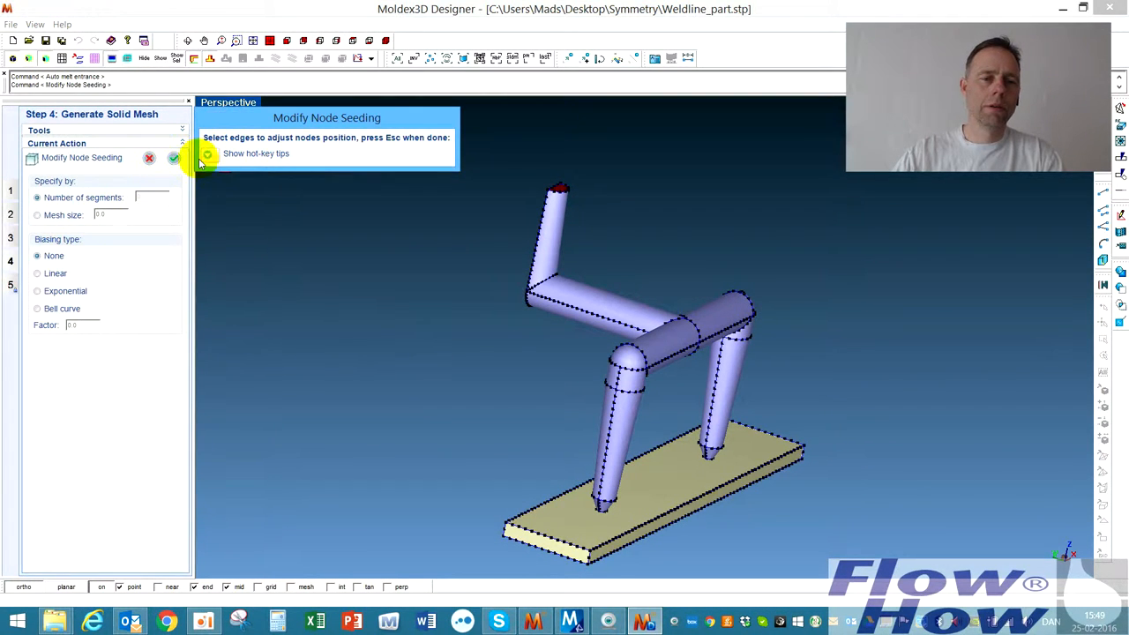
pyautogui.click(149, 159)
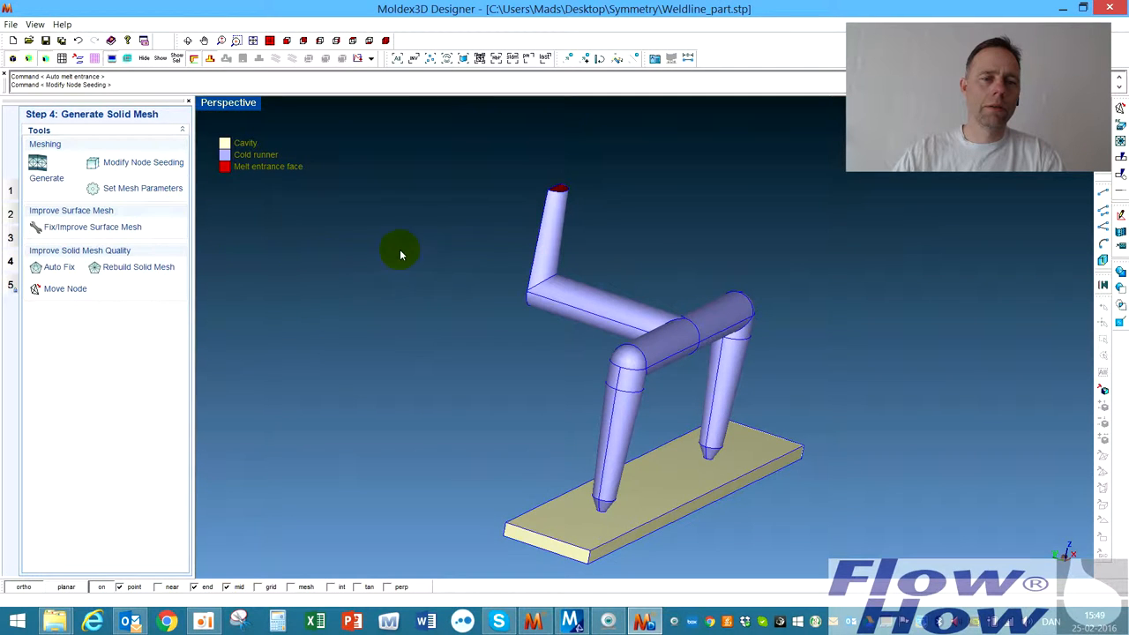
pyautogui.click(46, 173)
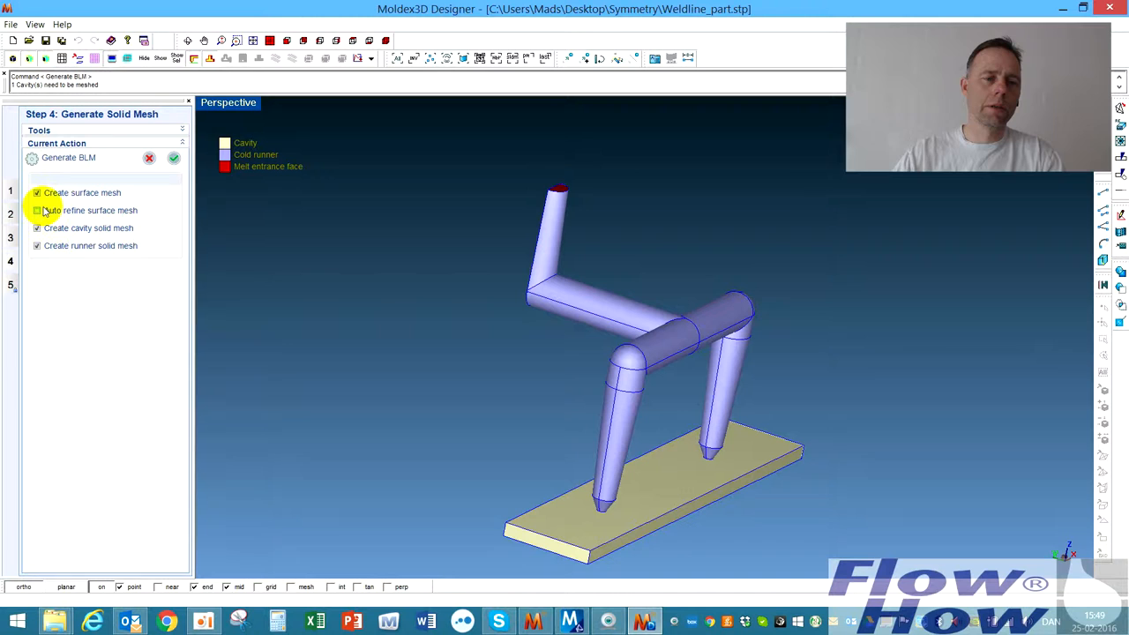
# Generate the BLM solid mesh, dismiss the low-quality warning and start Auto Fix
pyautogui.click(37, 210)
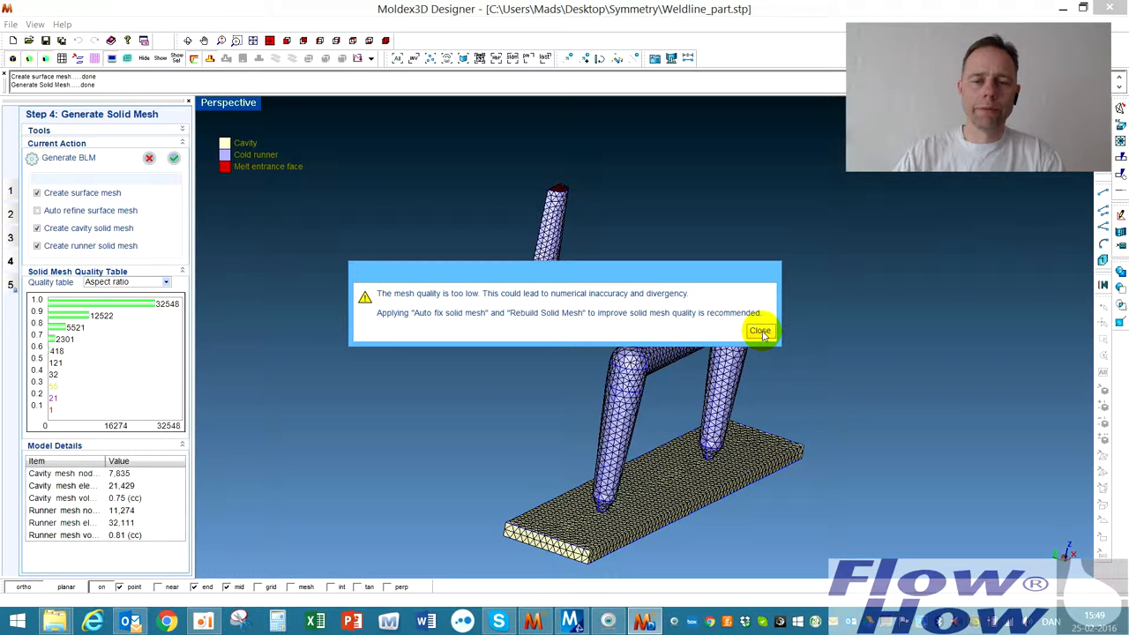
pyautogui.click(759, 332)
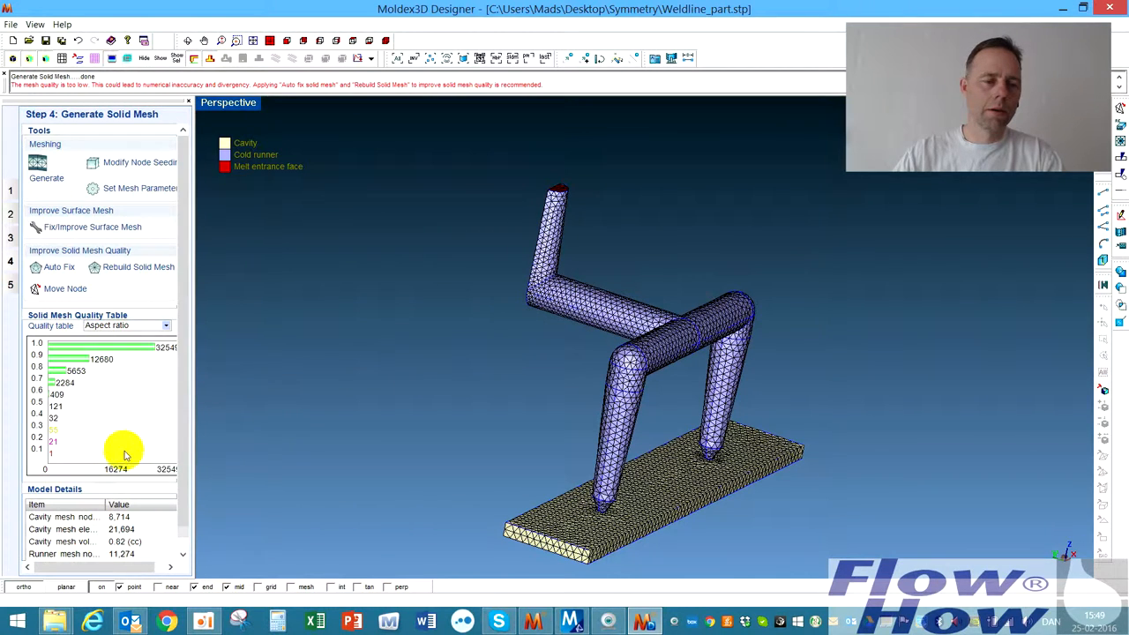
pyautogui.click(51, 267)
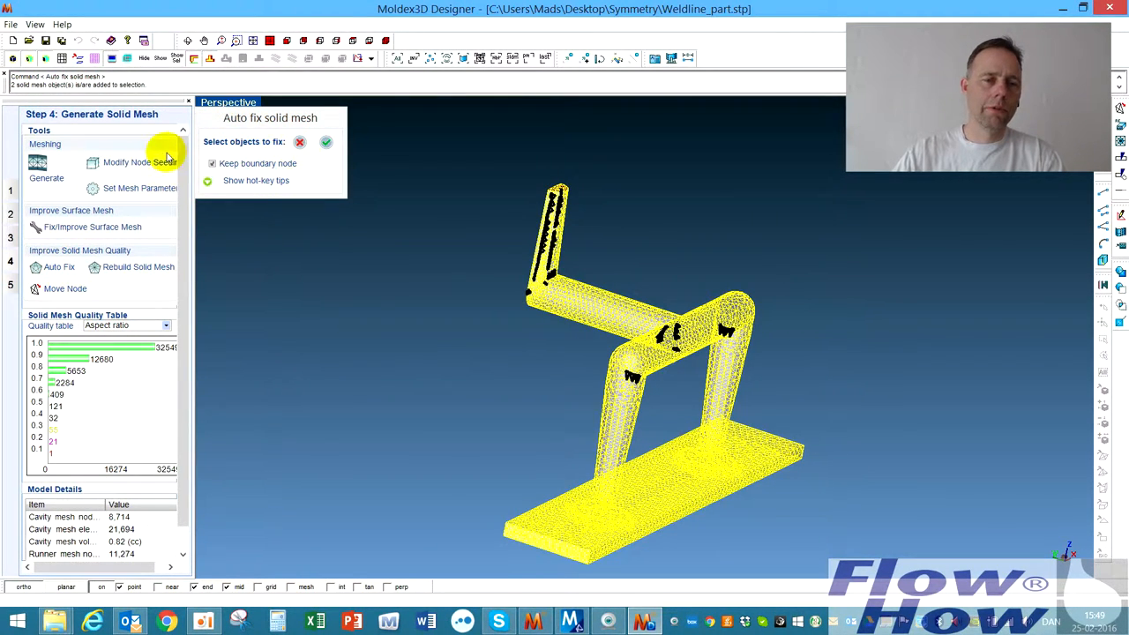
# Apply auto-fix to all mesh objects and inspect the repaired meshed plate
pyautogui.click(326, 141)
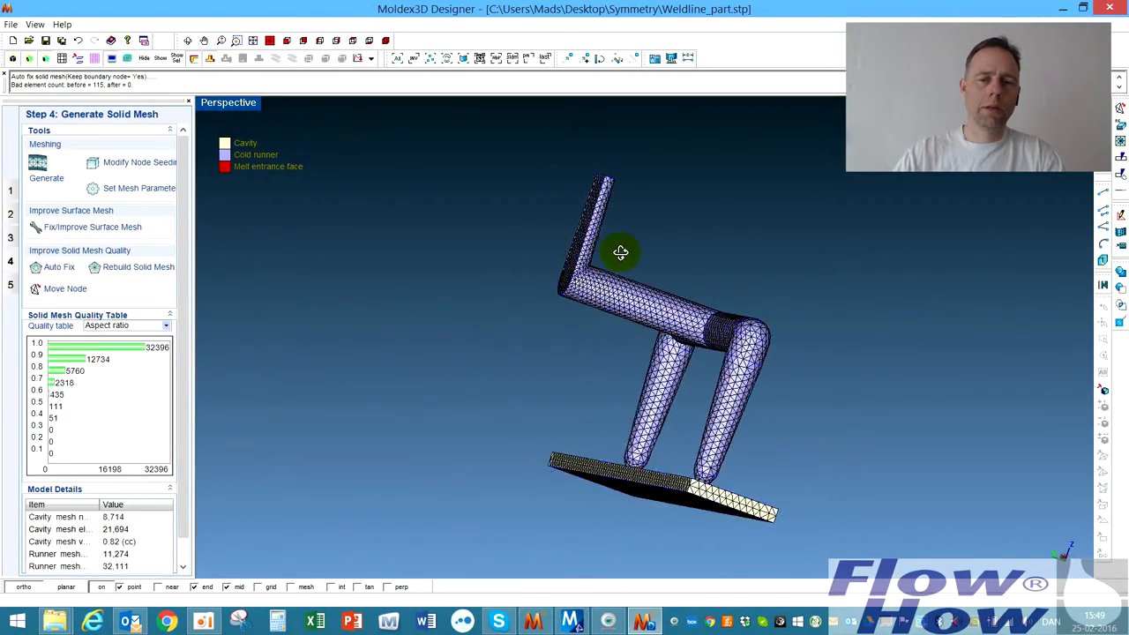
pyautogui.moveTo(621, 254); pyautogui.dragTo(943, 257)
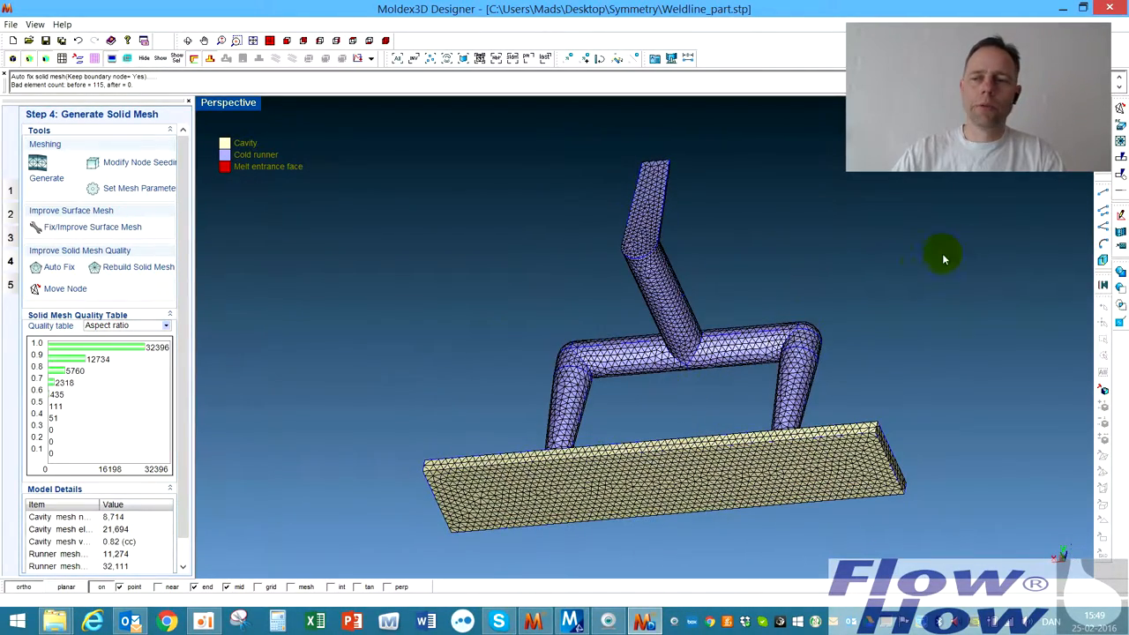
pyautogui.moveTo(944, 256); pyautogui.dragTo(762, 438)
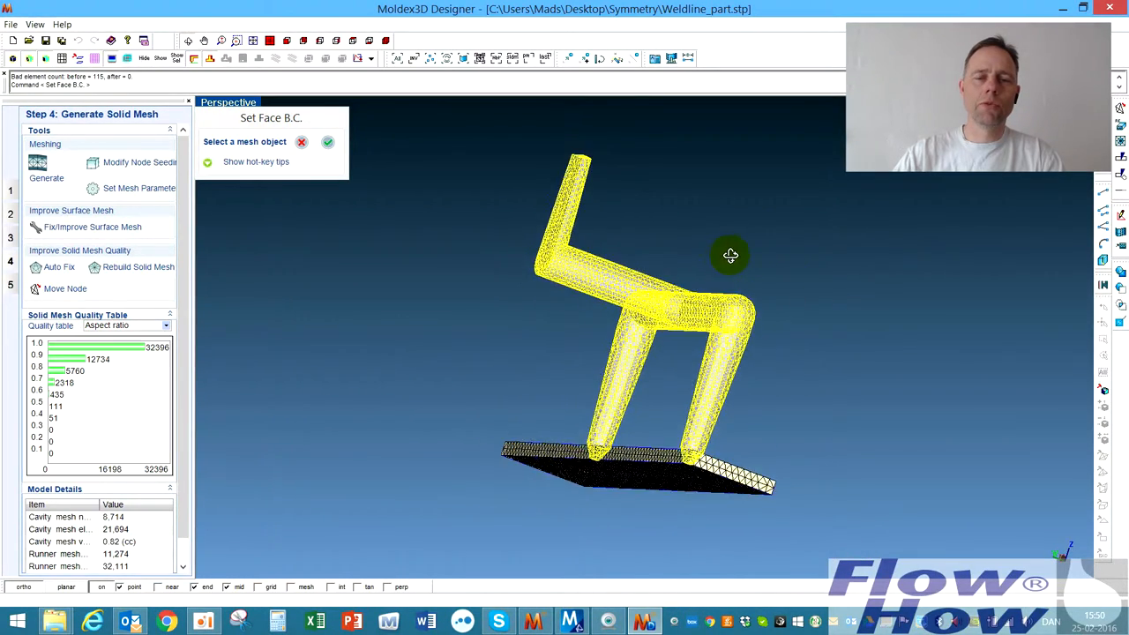
# Accept the meshed part as the Set Face B.C. target object
pyautogui.moveTo(730, 256); pyautogui.dragTo(725, 268)
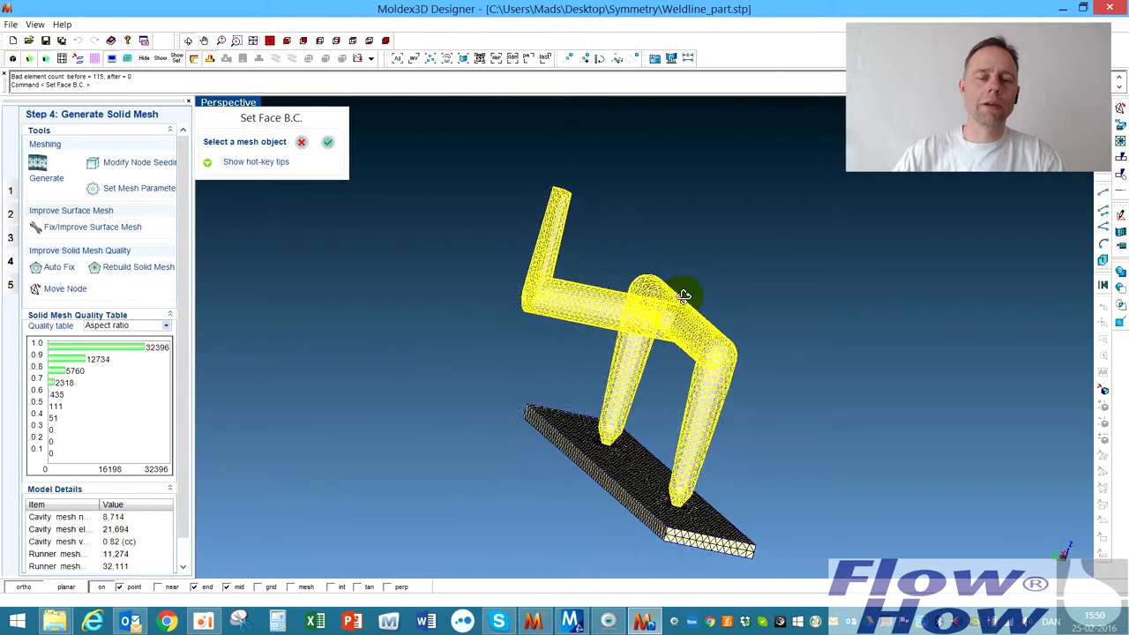
pyautogui.moveTo(684, 296); pyautogui.dragTo(723, 279)
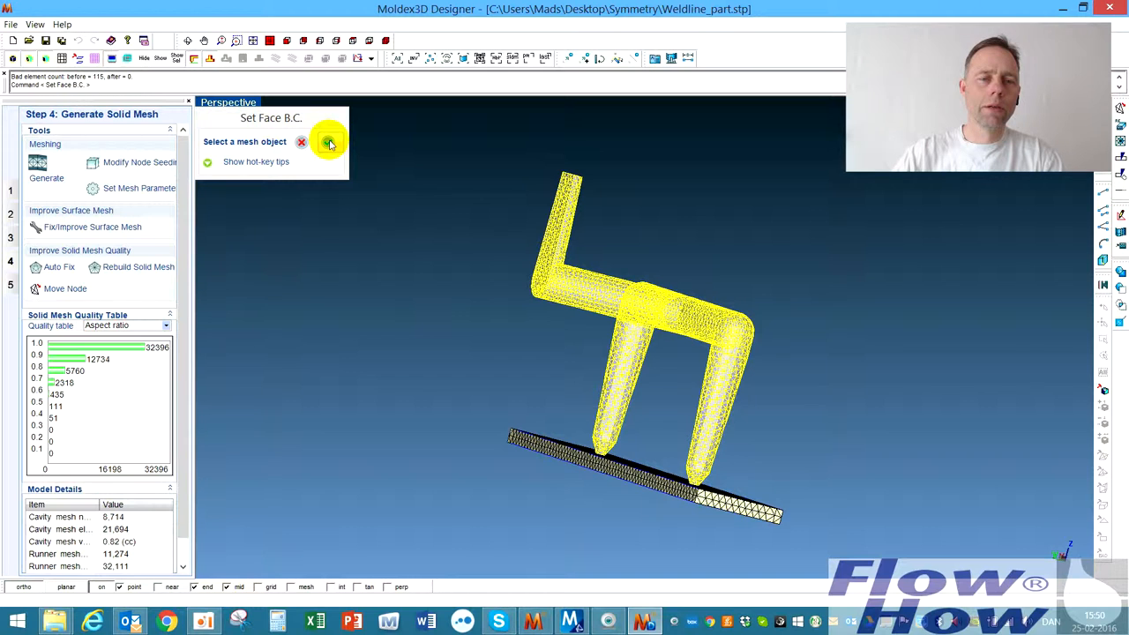
pyautogui.click(329, 141)
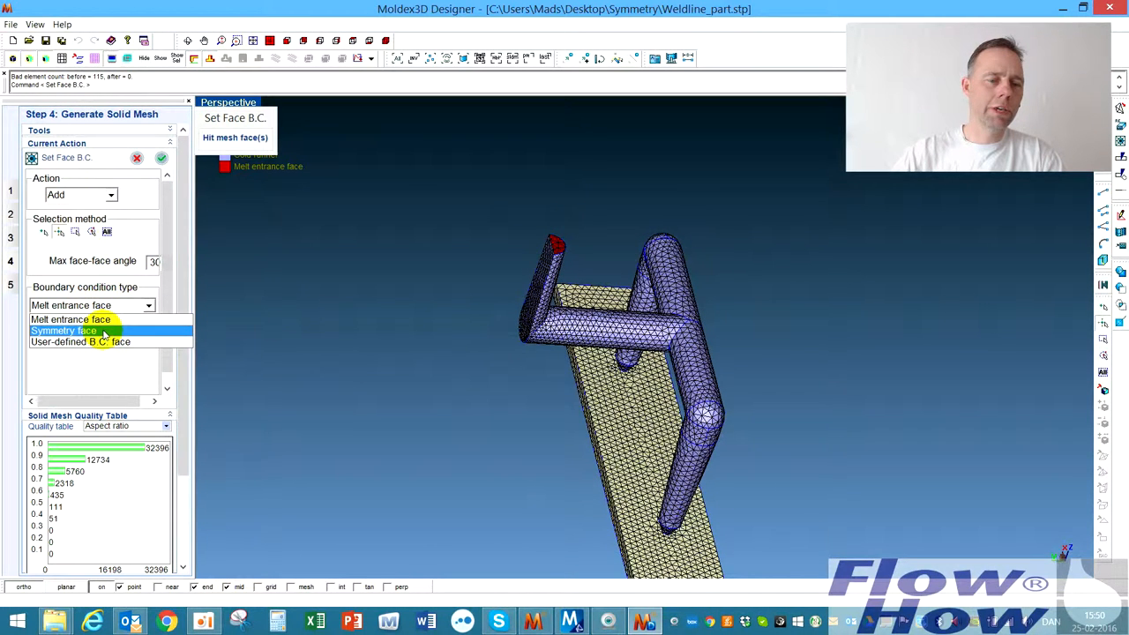
# Choose Symmetry face as the boundary condition type and pick the runner's cut end face
pyautogui.click(63, 330)
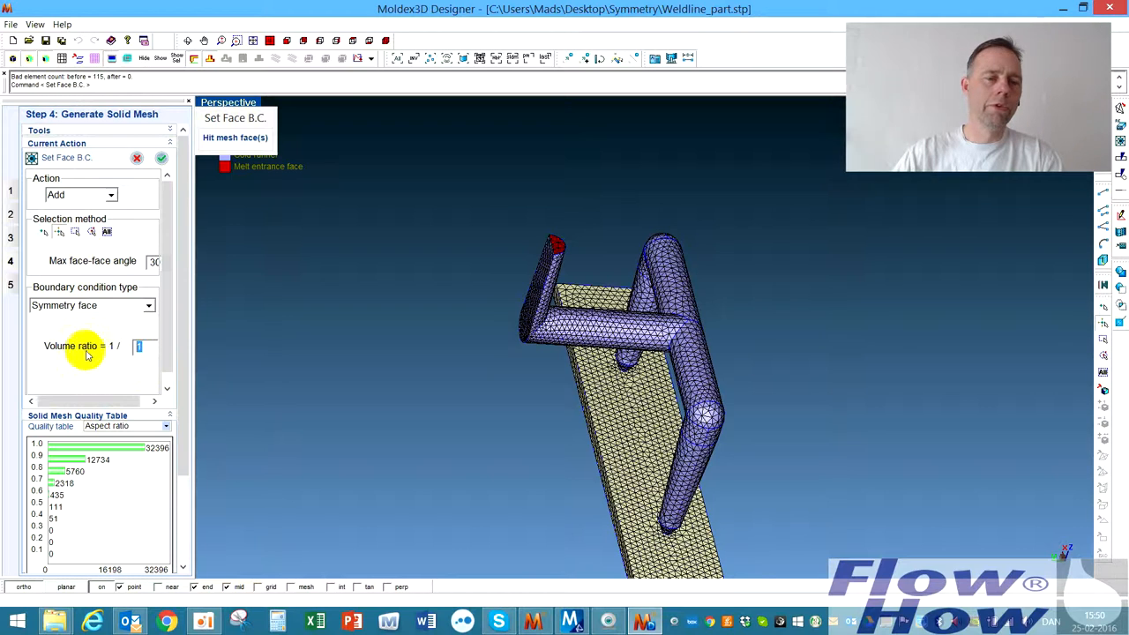
pyautogui.moveTo(132, 370)
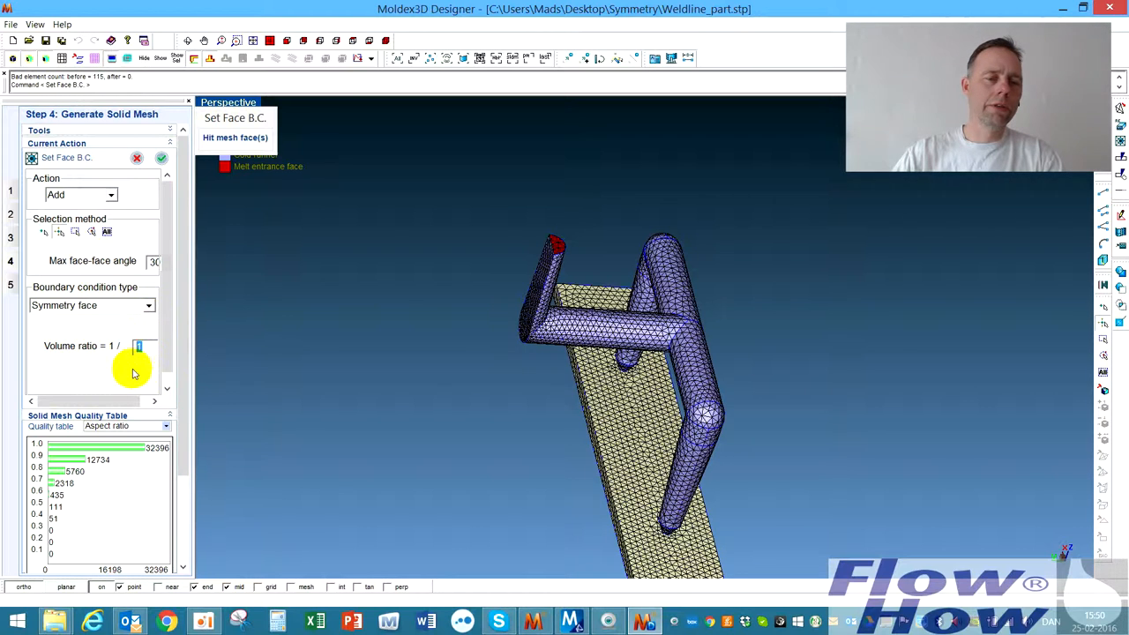
pyautogui.click(554, 280)
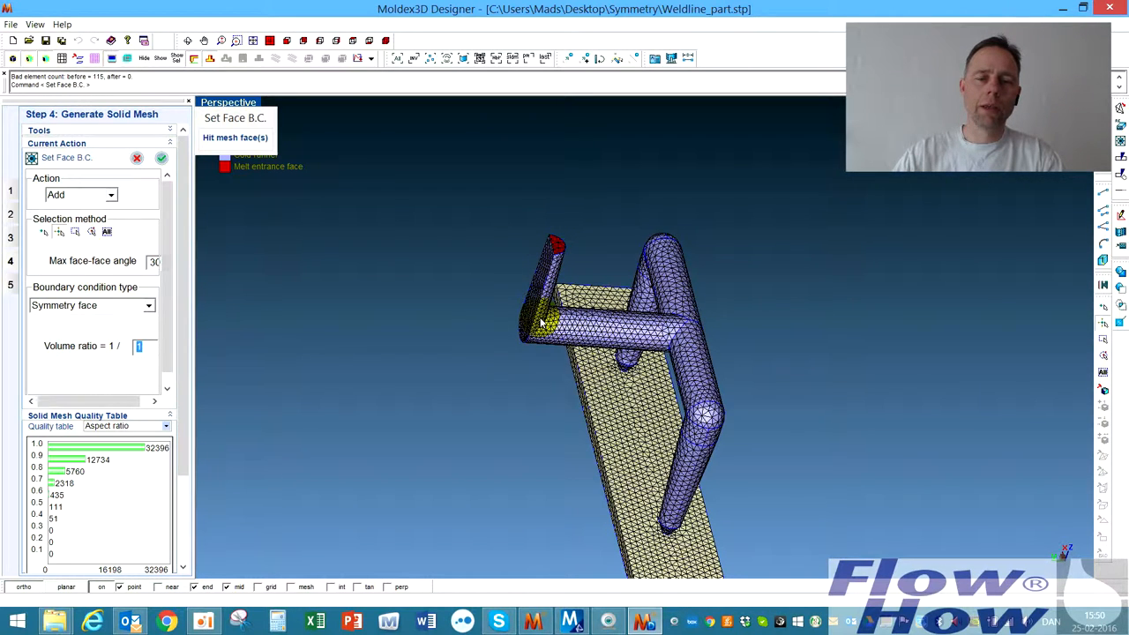
pyautogui.click(600, 425)
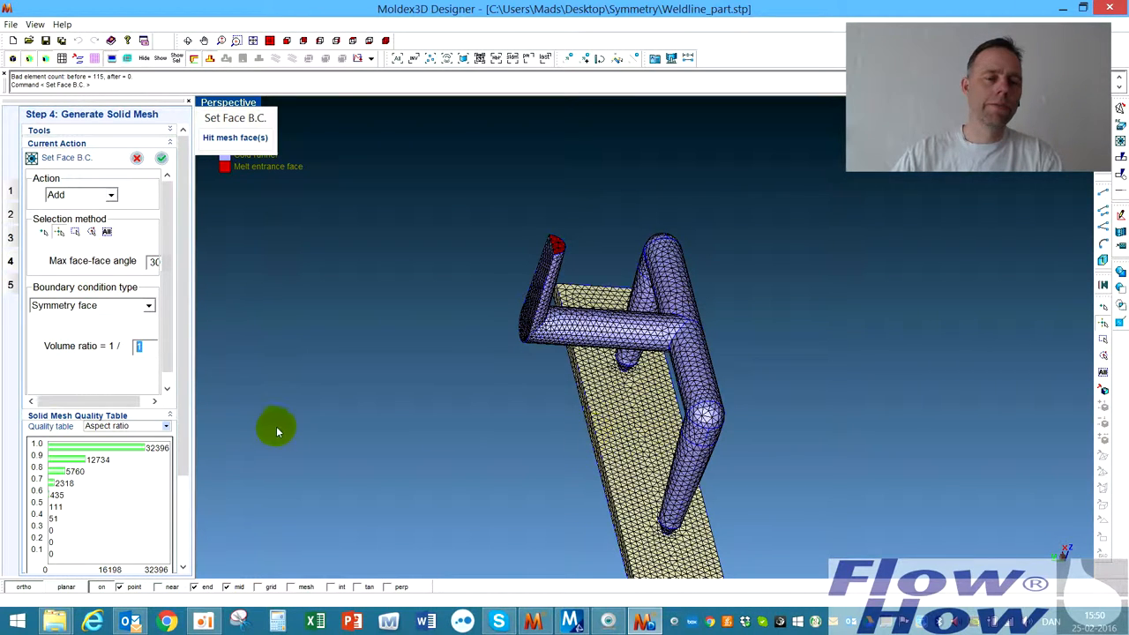
# Enter 2 in the Volume ratio 1/ field for the half model
pyautogui.click(137, 346)
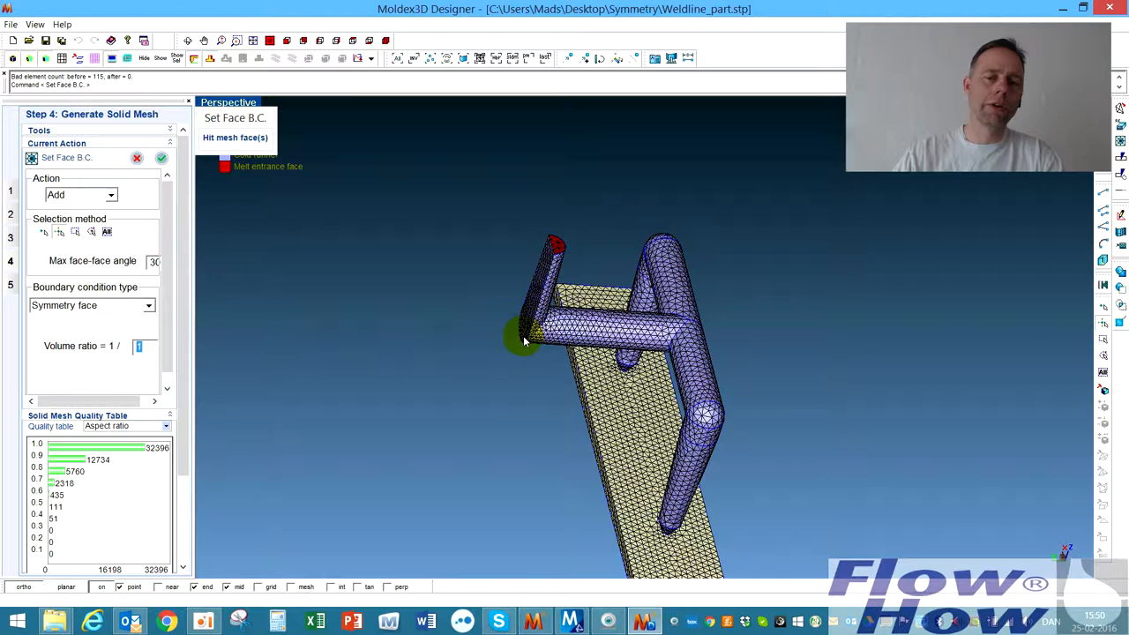
pyautogui.click(137, 346)
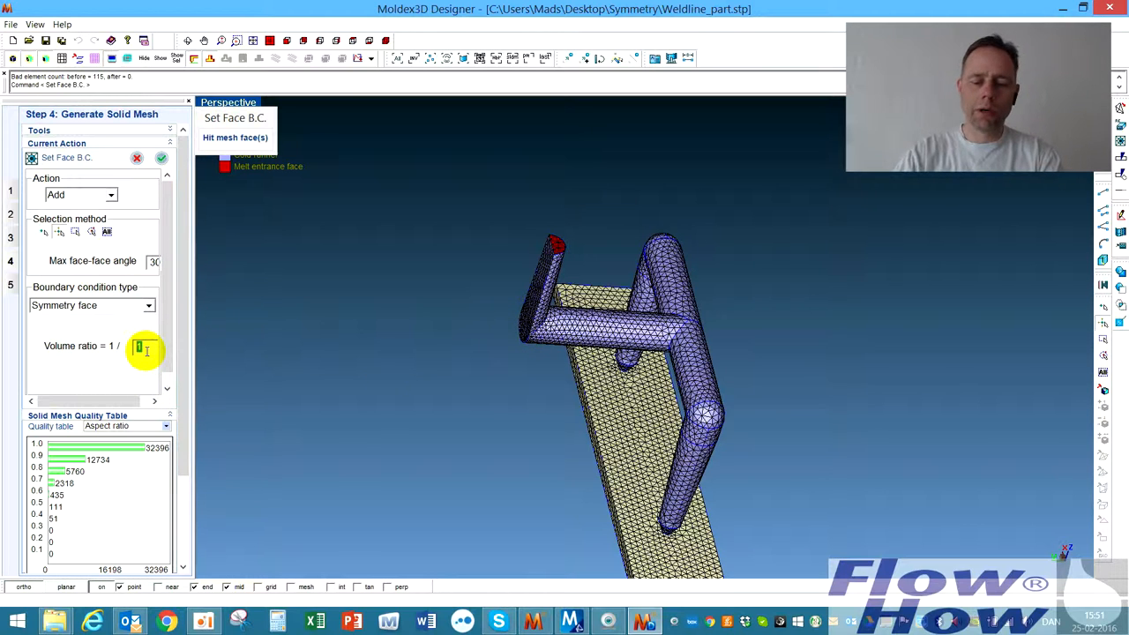
pyautogui.write('2')
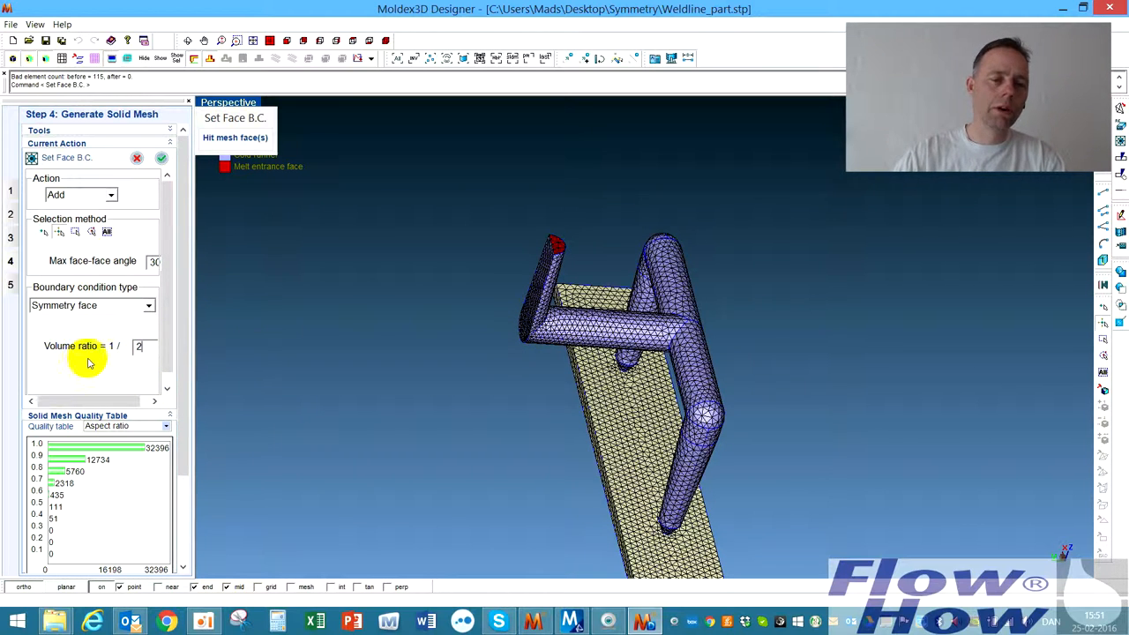
pyautogui.moveTo(87, 339)
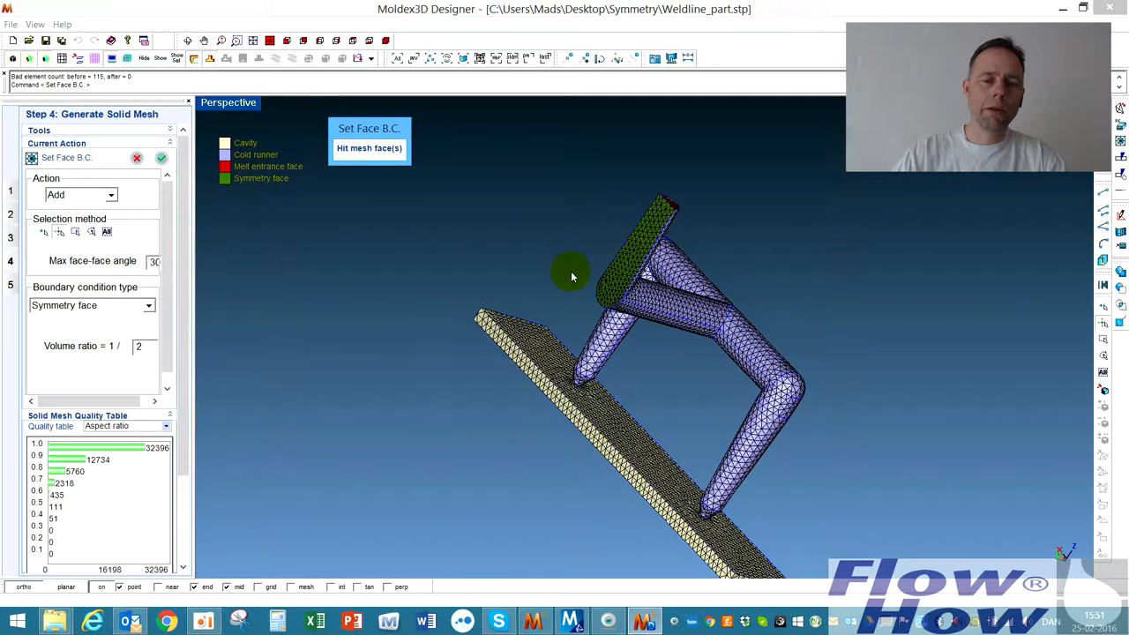
# Tag the runner's flat cut face as symmetry face, apply it, and accept the melt-entrance warning
pyautogui.click(162, 157)
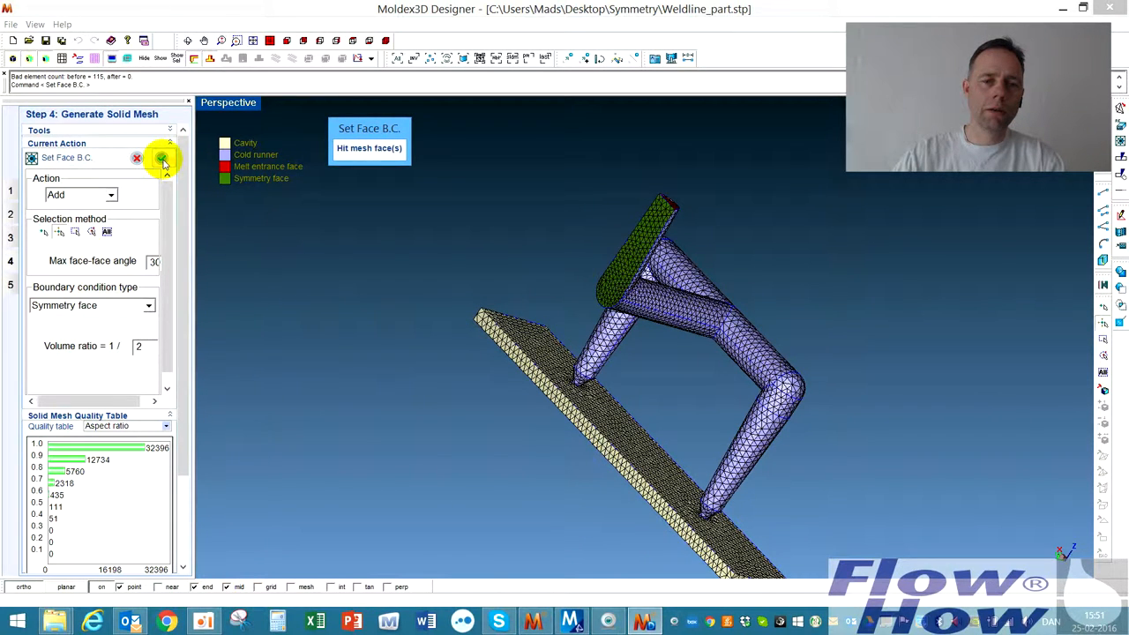
pyautogui.click(162, 159)
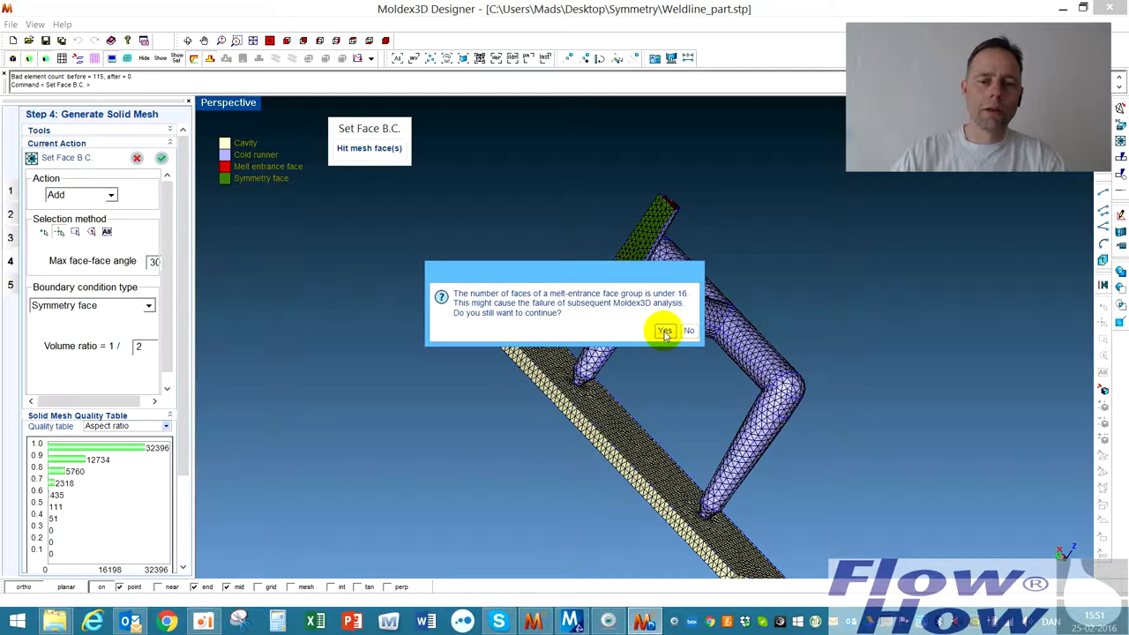
pyautogui.click(664, 330)
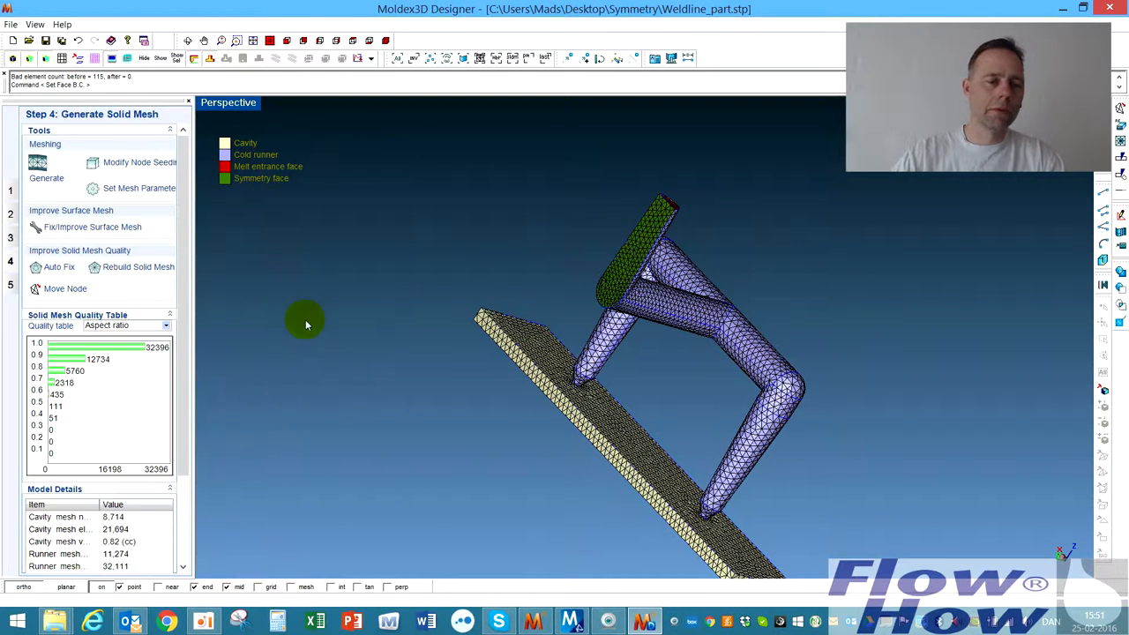
pyautogui.moveTo(11, 261)
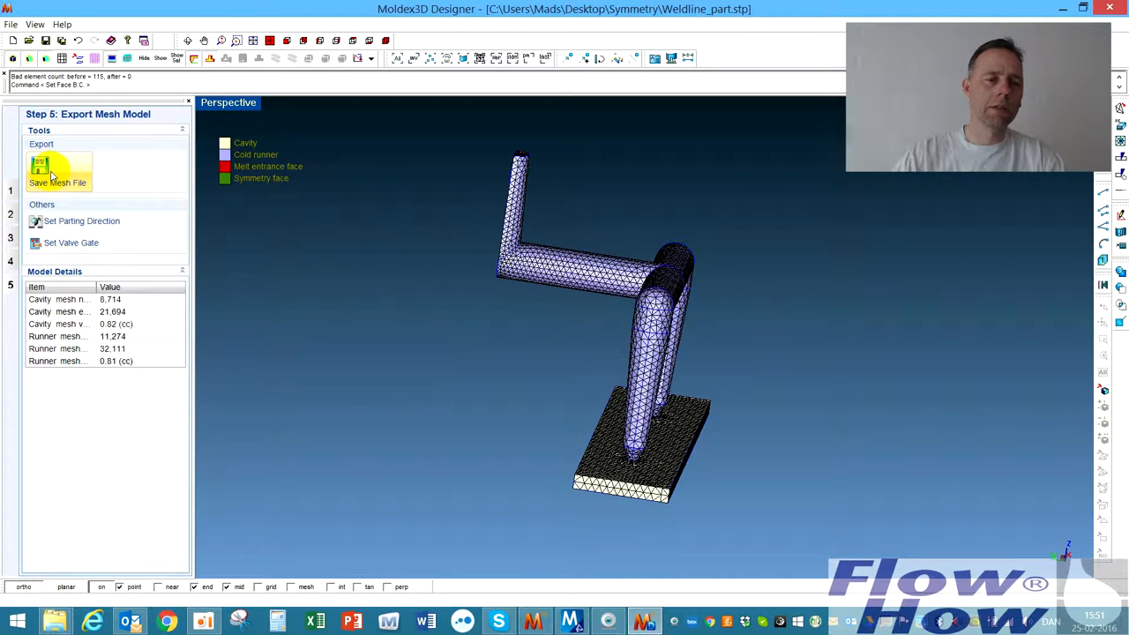
# Save the solid mesh file into the Symmetry folder and orbit the meshed model
pyautogui.click(58, 167)
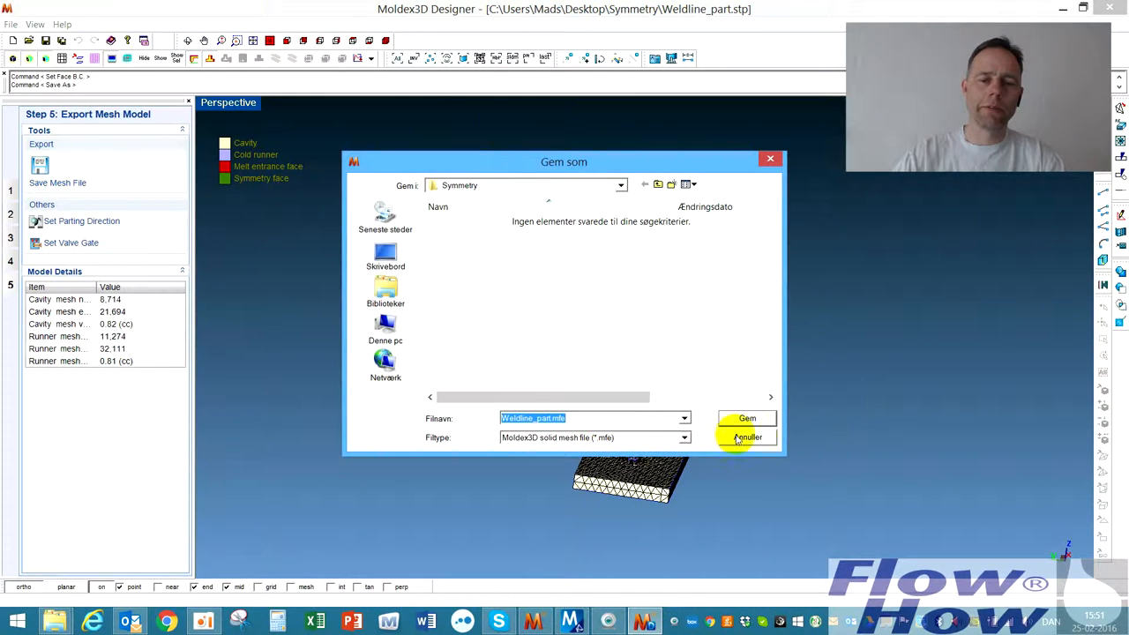
pyautogui.click(748, 438)
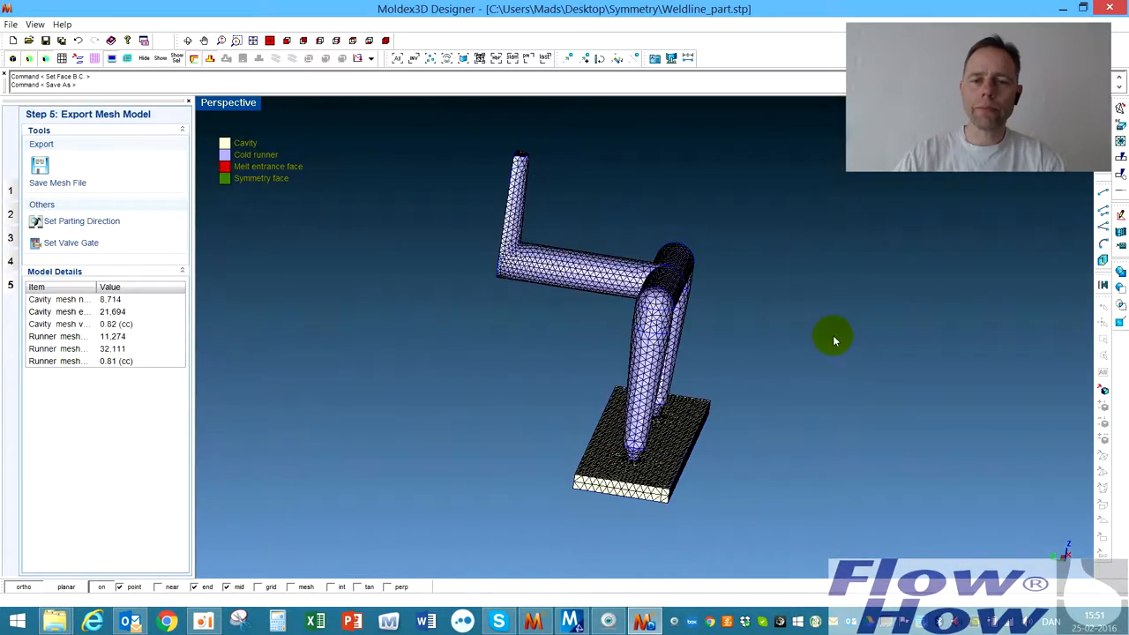
pyautogui.moveTo(833, 339); pyautogui.dragTo(748, 290)
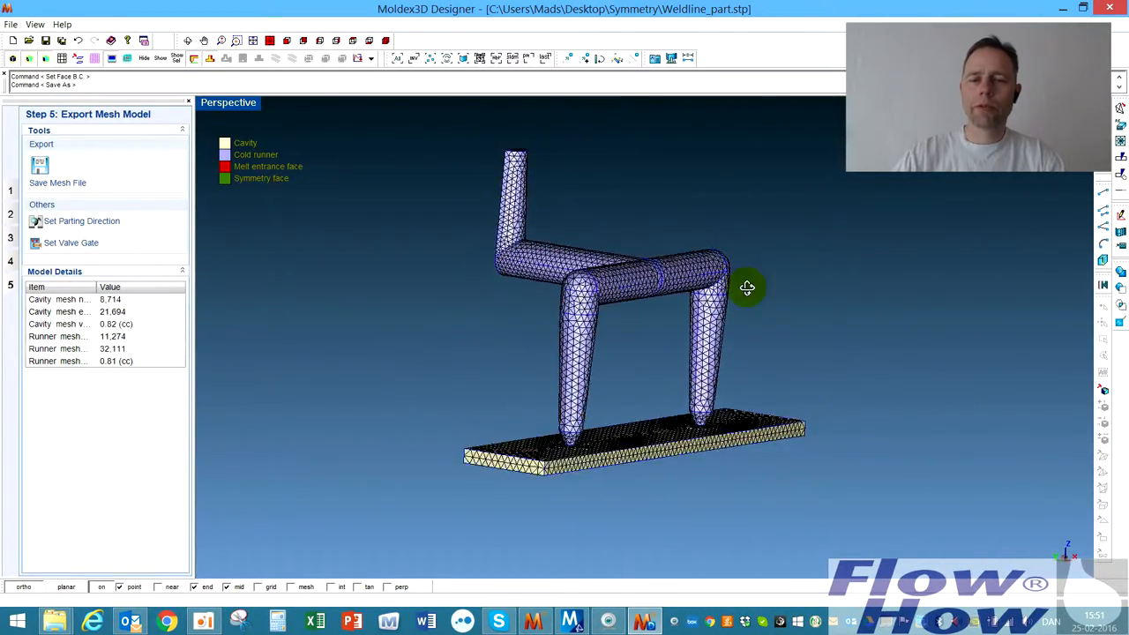
pyautogui.moveTo(748, 288); pyautogui.dragTo(568, 420)
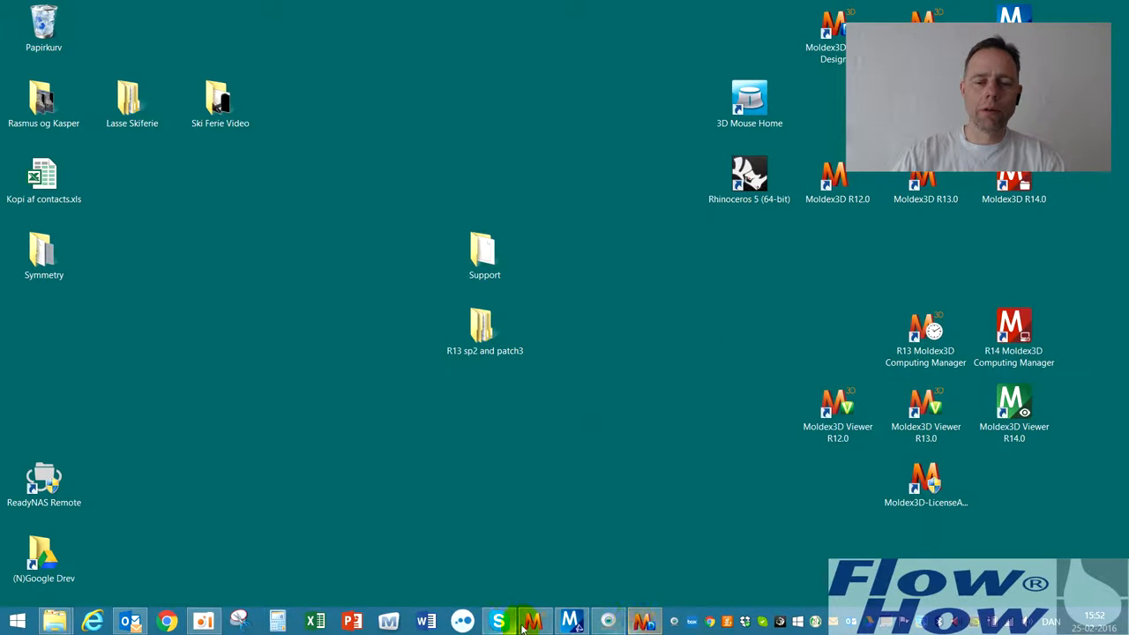
# Switch to the Moldex3D weldline.m3j project and orbit the shaded part and runner
pyautogui.click(532, 621)
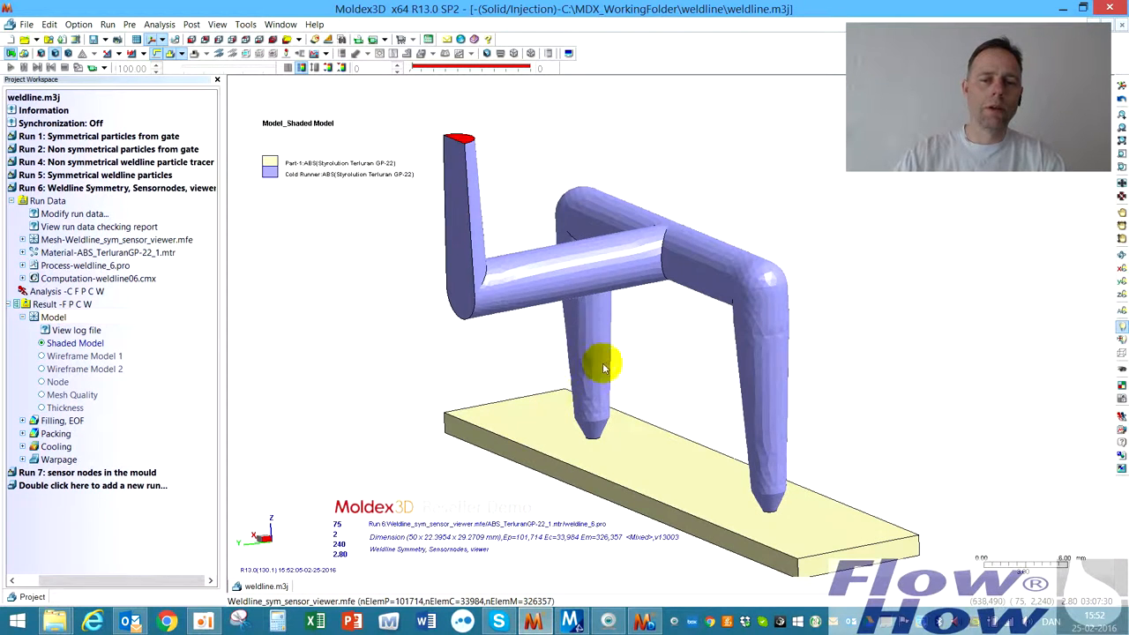
pyautogui.moveTo(603, 366); pyautogui.dragTo(582, 203)
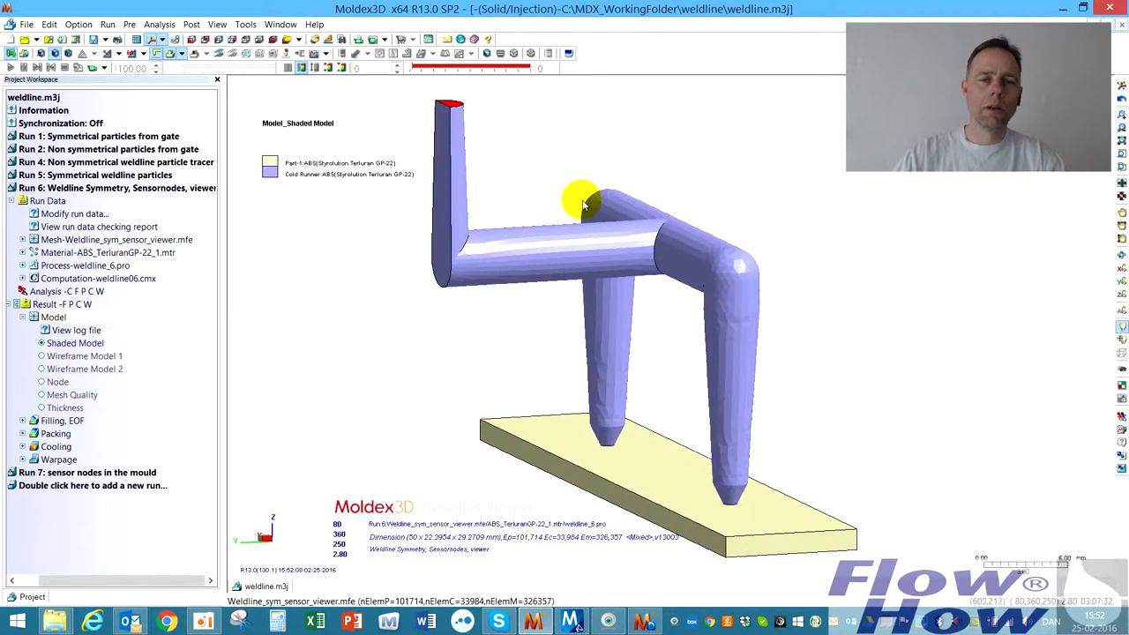
pyautogui.moveTo(582, 205); pyautogui.dragTo(792, 351)
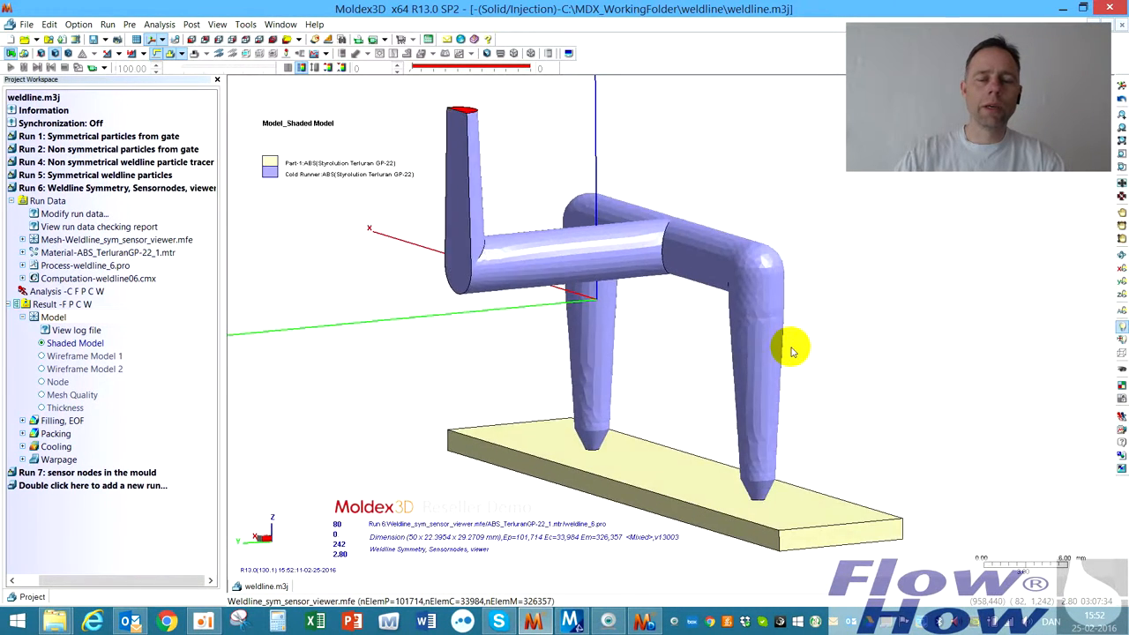
pyautogui.moveTo(790, 345); pyautogui.dragTo(692, 205)
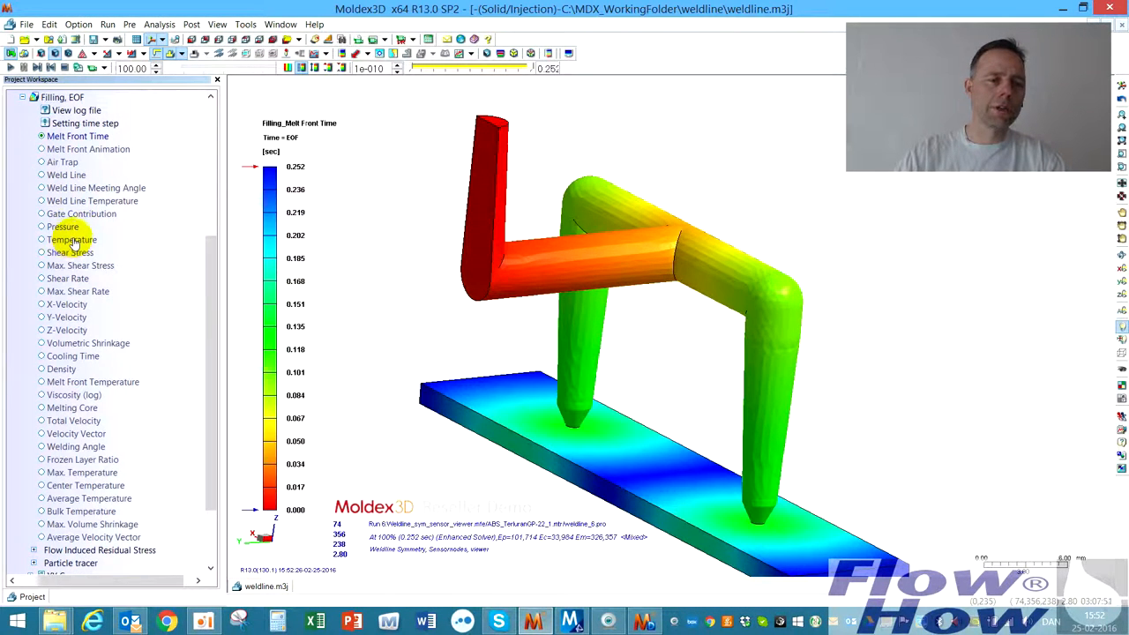
# Show the Filling EOF Temperature result (about 62–255 °C) and orbit around the runner drops and junction
pyautogui.click(73, 240)
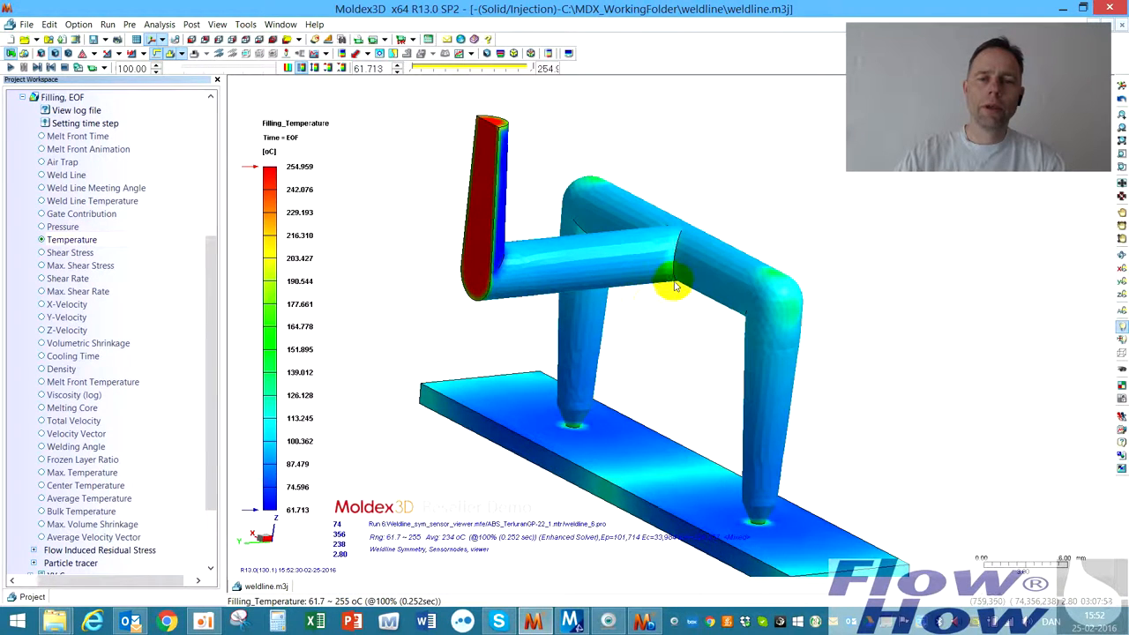
pyautogui.moveTo(674, 286); pyautogui.dragTo(691, 314)
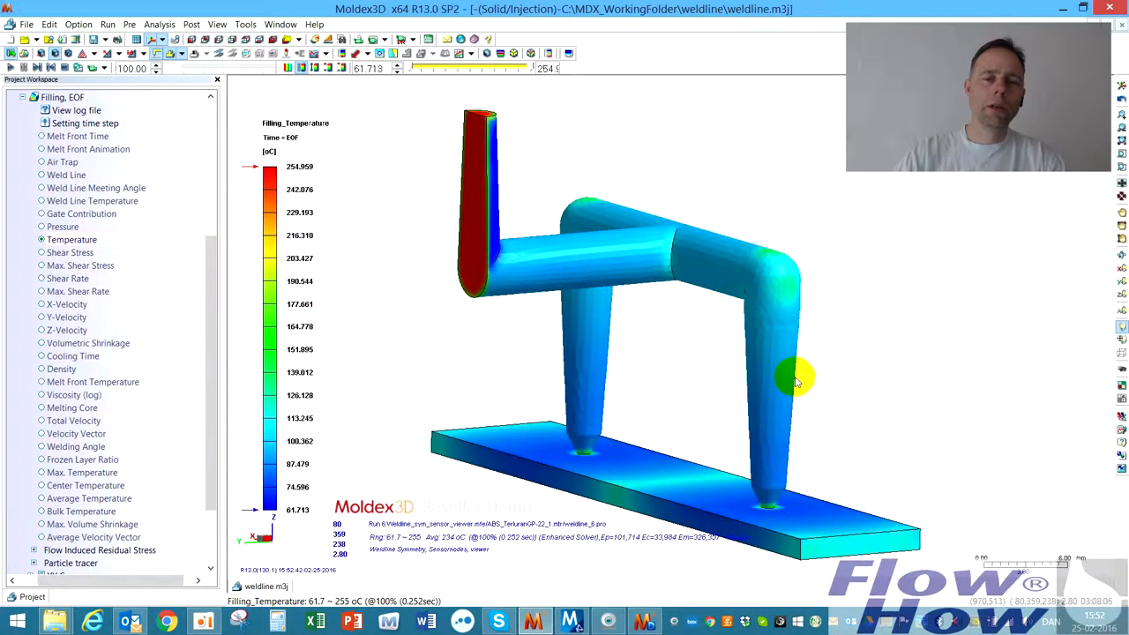
pyautogui.moveTo(794, 379); pyautogui.dragTo(815, 365)
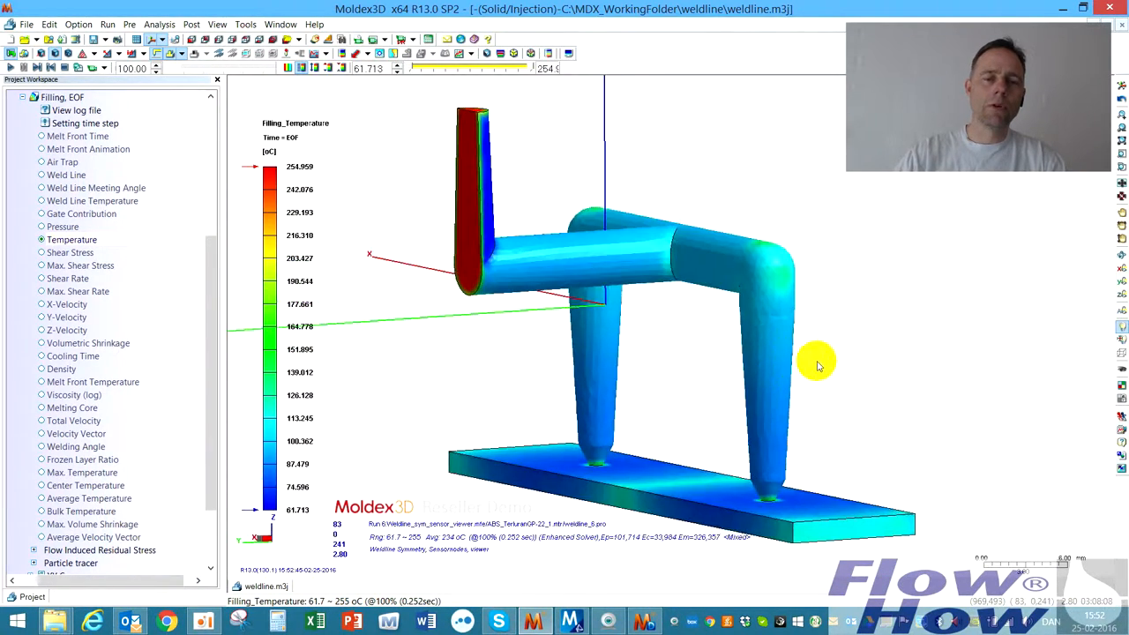
pyautogui.moveTo(815, 363); pyautogui.dragTo(625, 431)
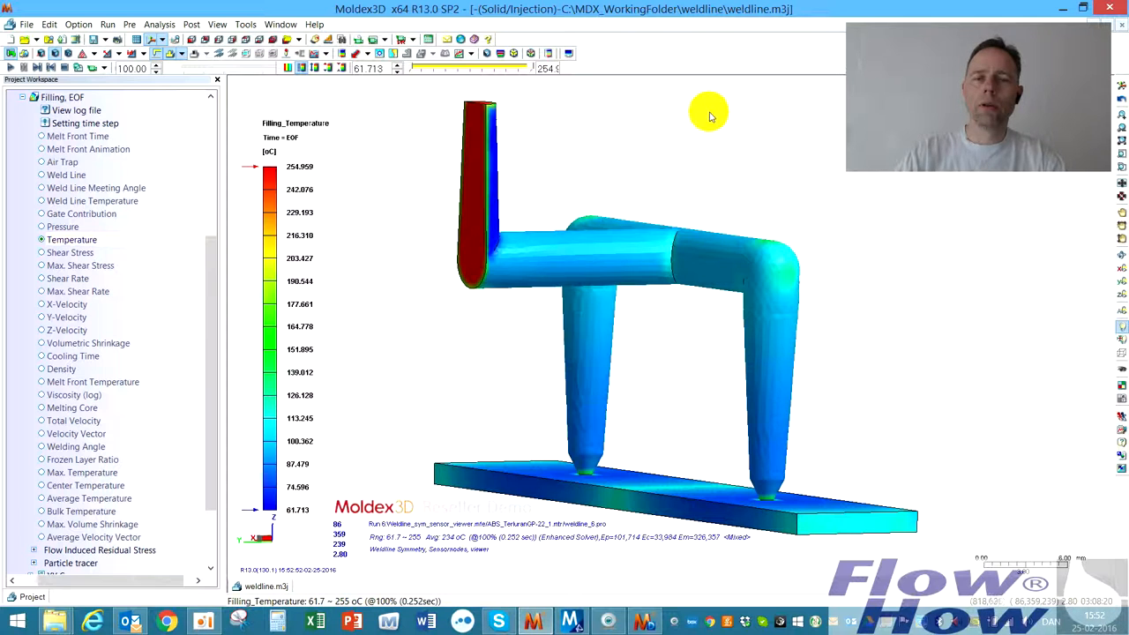
pyautogui.moveTo(709, 116); pyautogui.dragTo(691, 243)
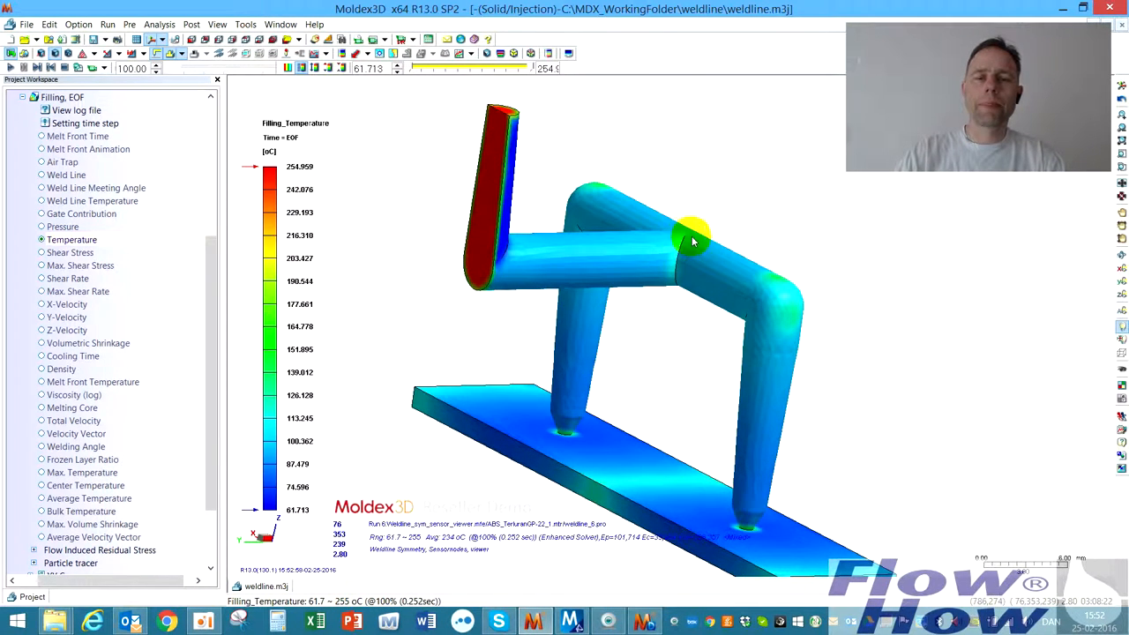
pyautogui.moveTo(692, 244); pyautogui.dragTo(622, 239)
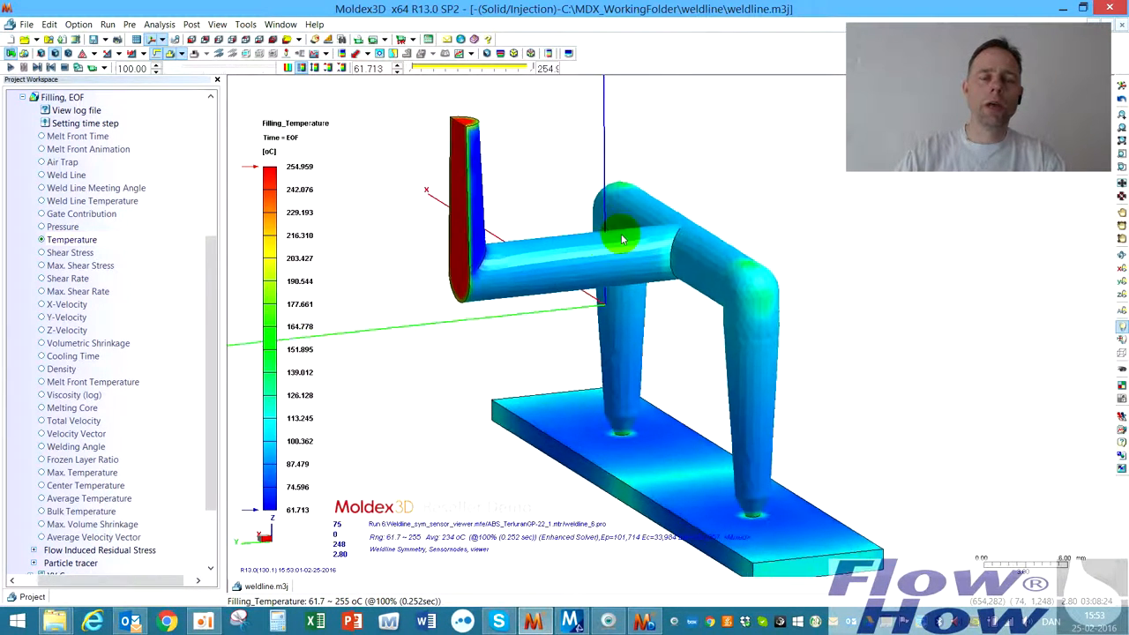
pyautogui.moveTo(621, 240); pyautogui.dragTo(697, 261)
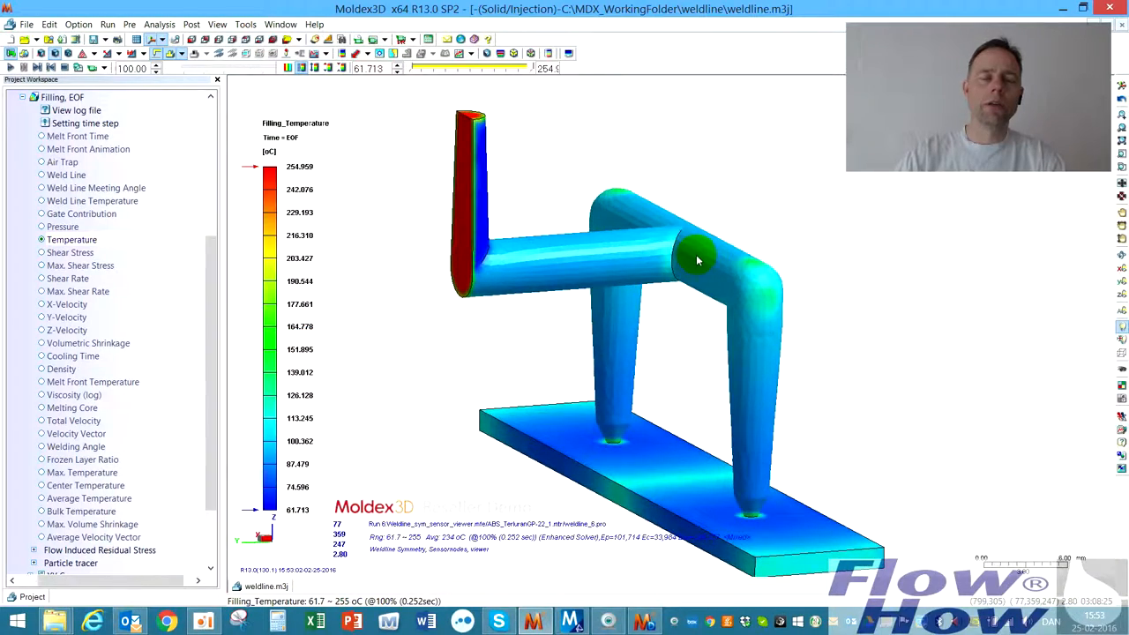